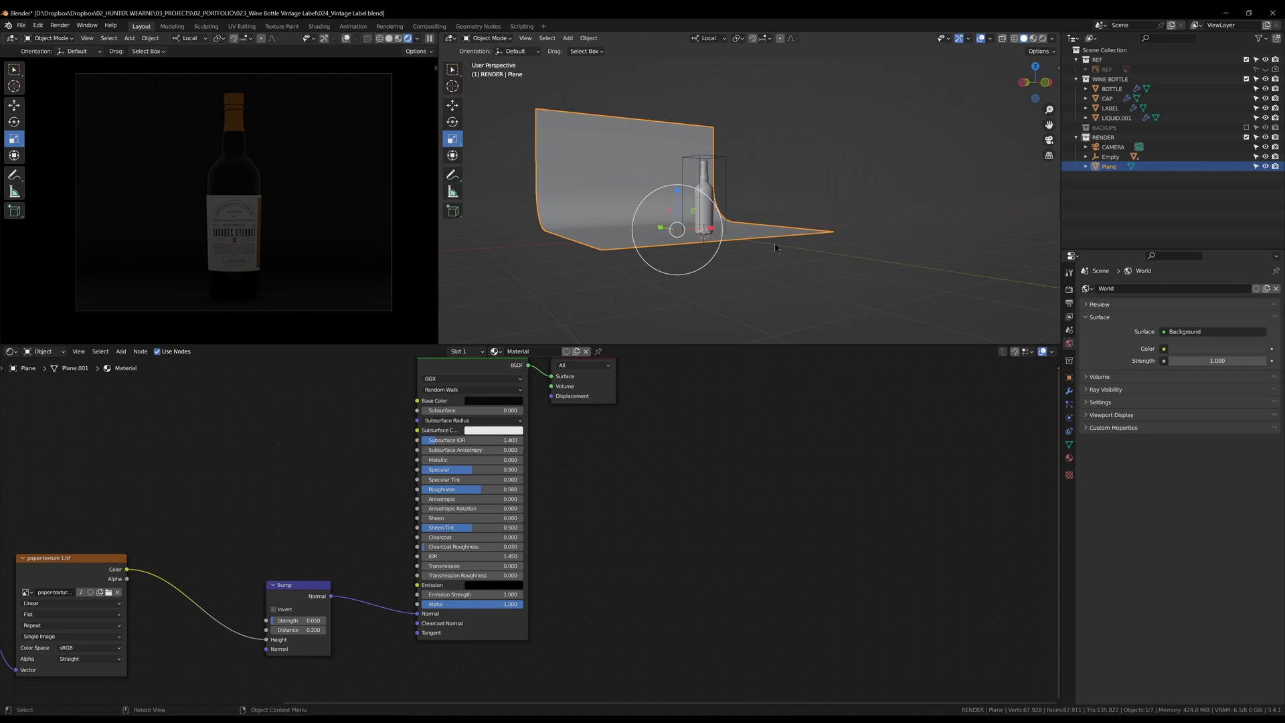
pyautogui.moveTo(280, 255)
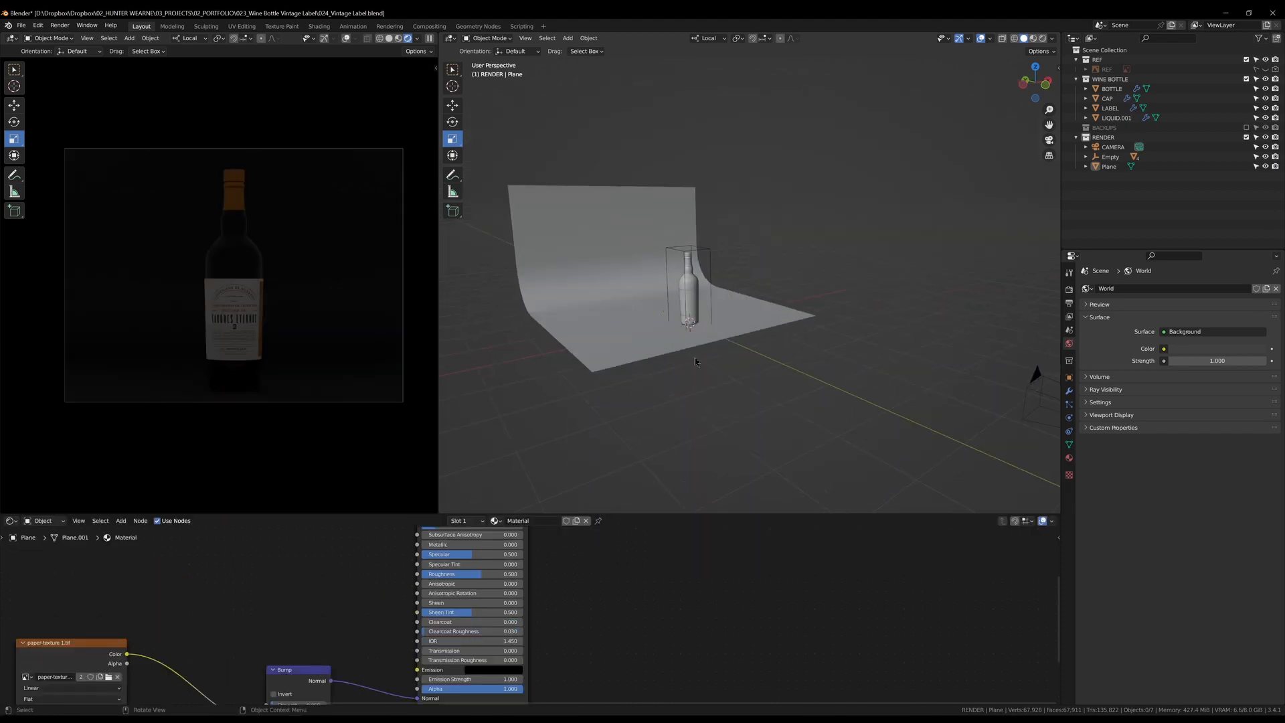
# Add an area light to the studio scene from the Add menu
pyautogui.click(566, 38)
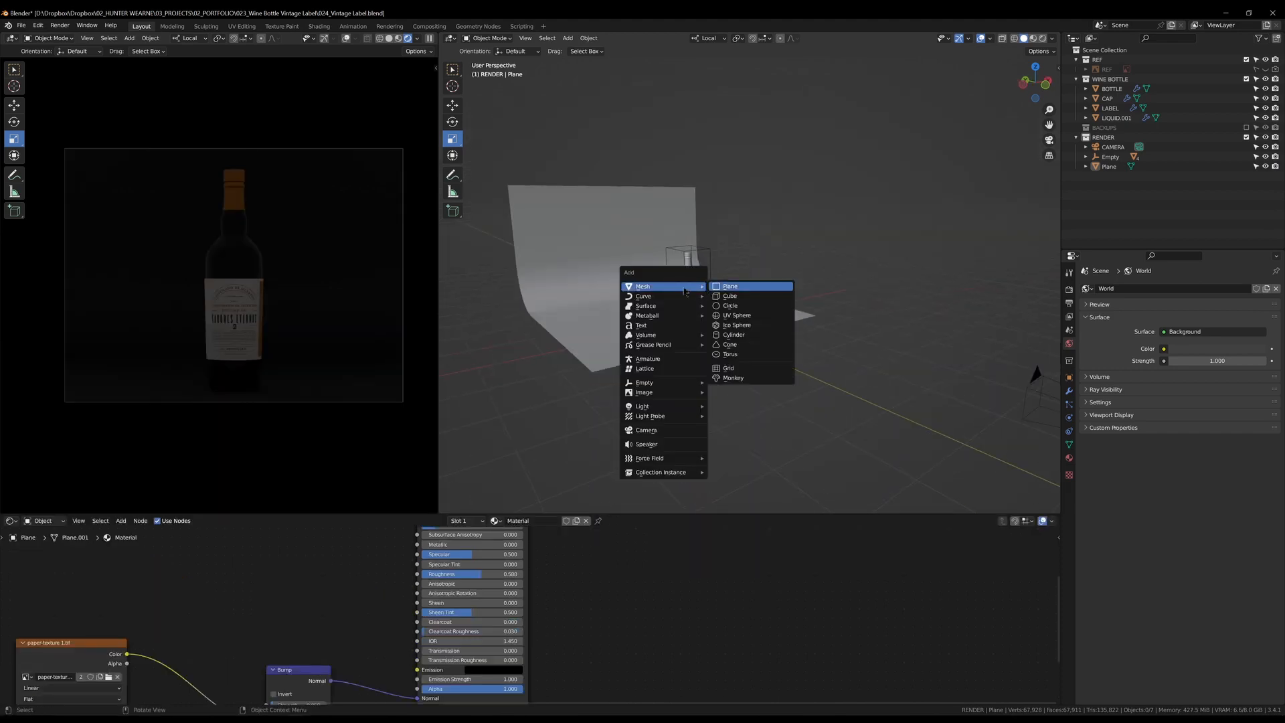
pyautogui.moveTo(727, 286)
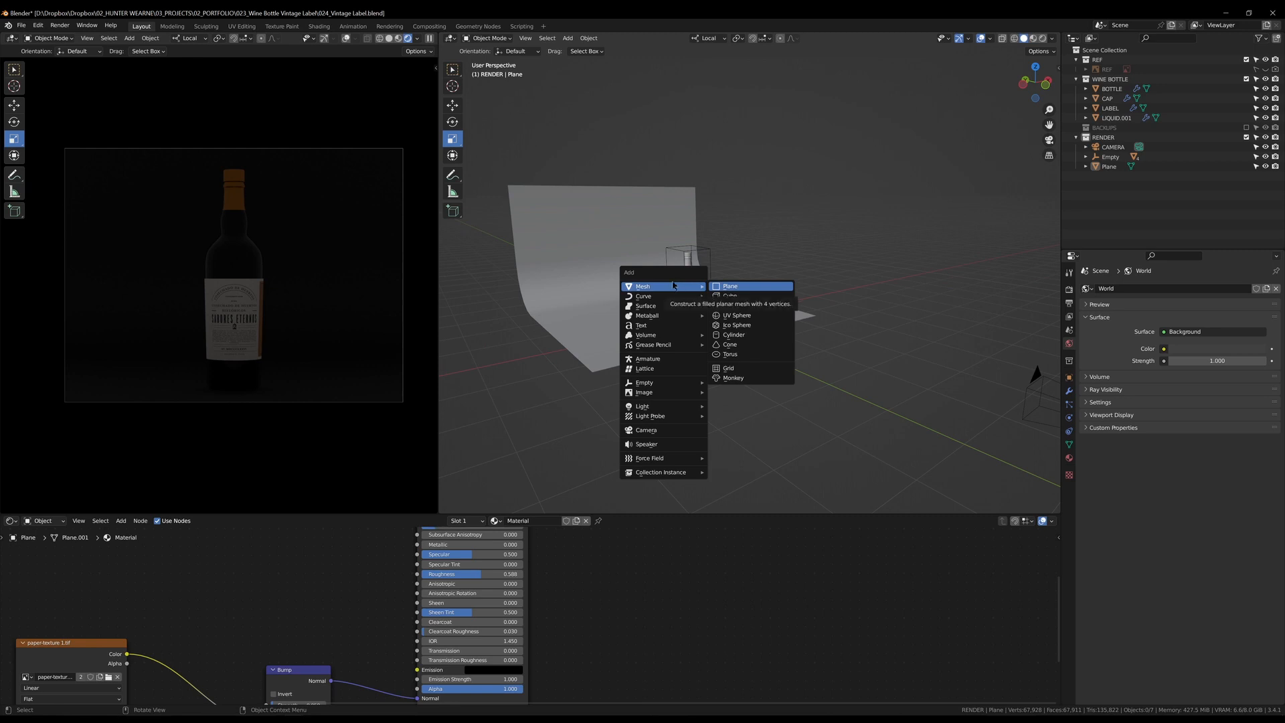
pyautogui.moveTo(642, 406)
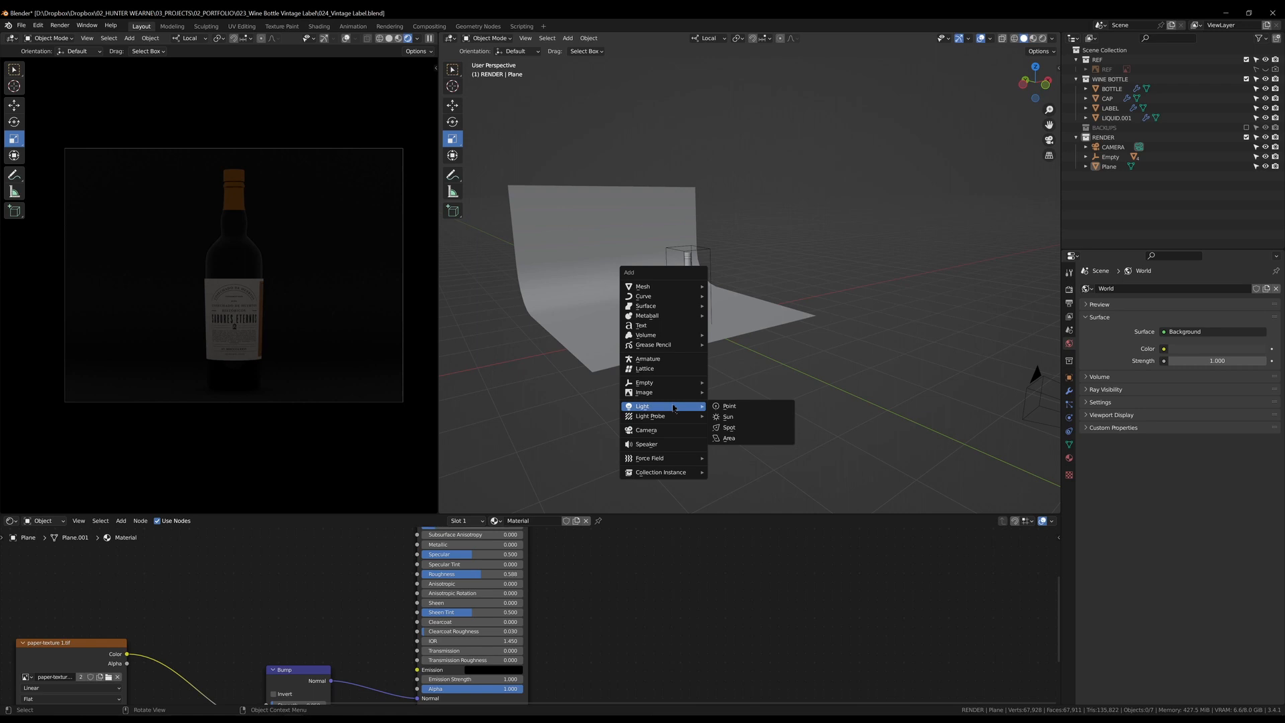
pyautogui.click(728, 437)
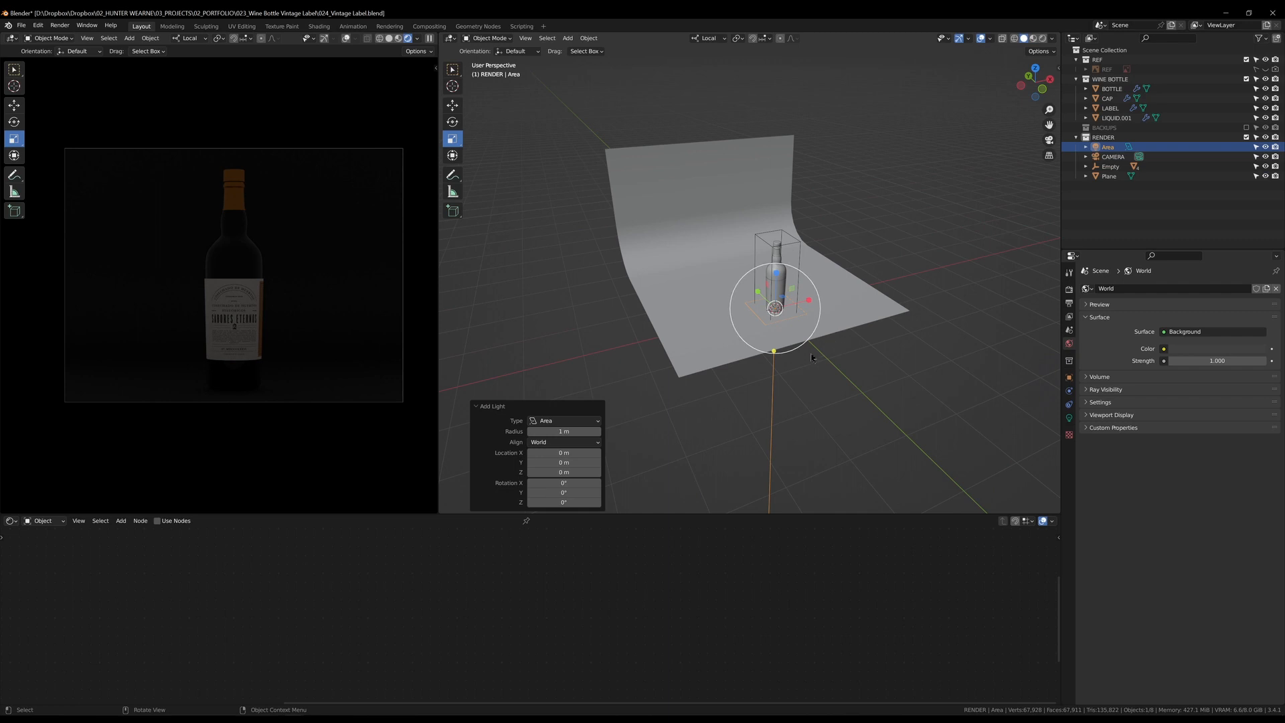
# Drag the area light upward along Z, high above the bottle
pyautogui.moveTo(774, 308); pyautogui.dragTo(777, 197)
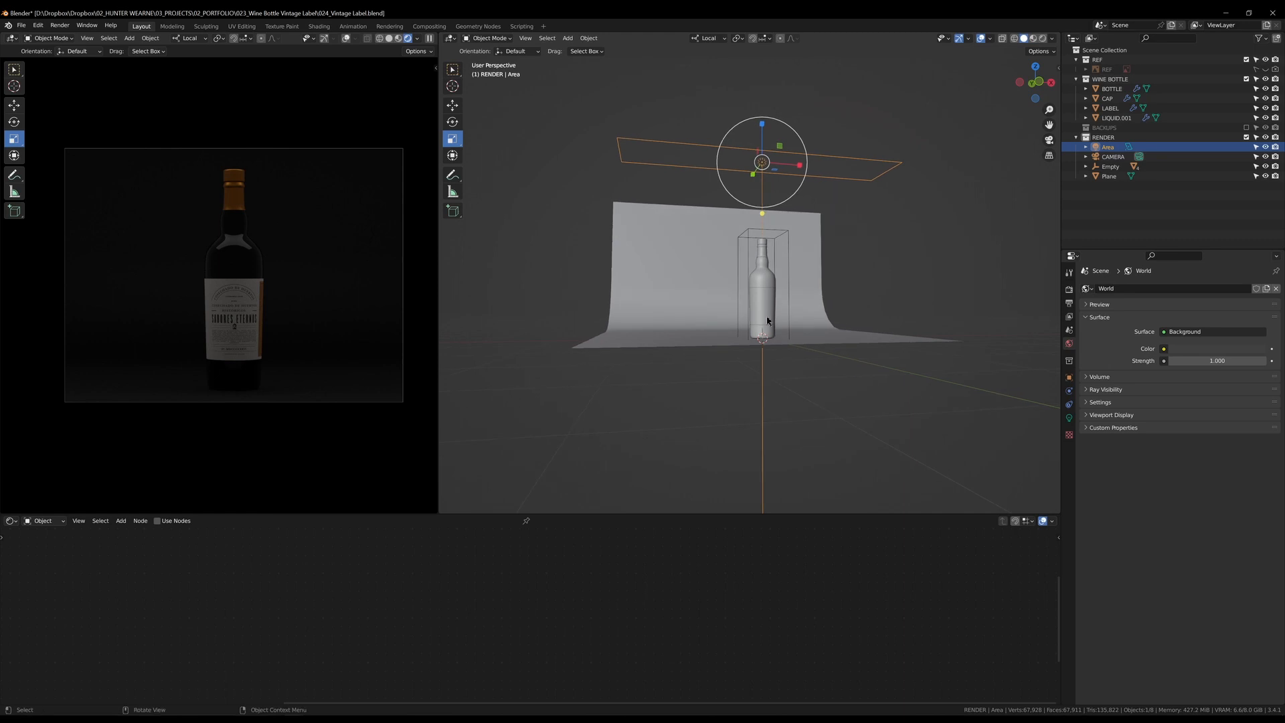
pyautogui.moveTo(763, 350)
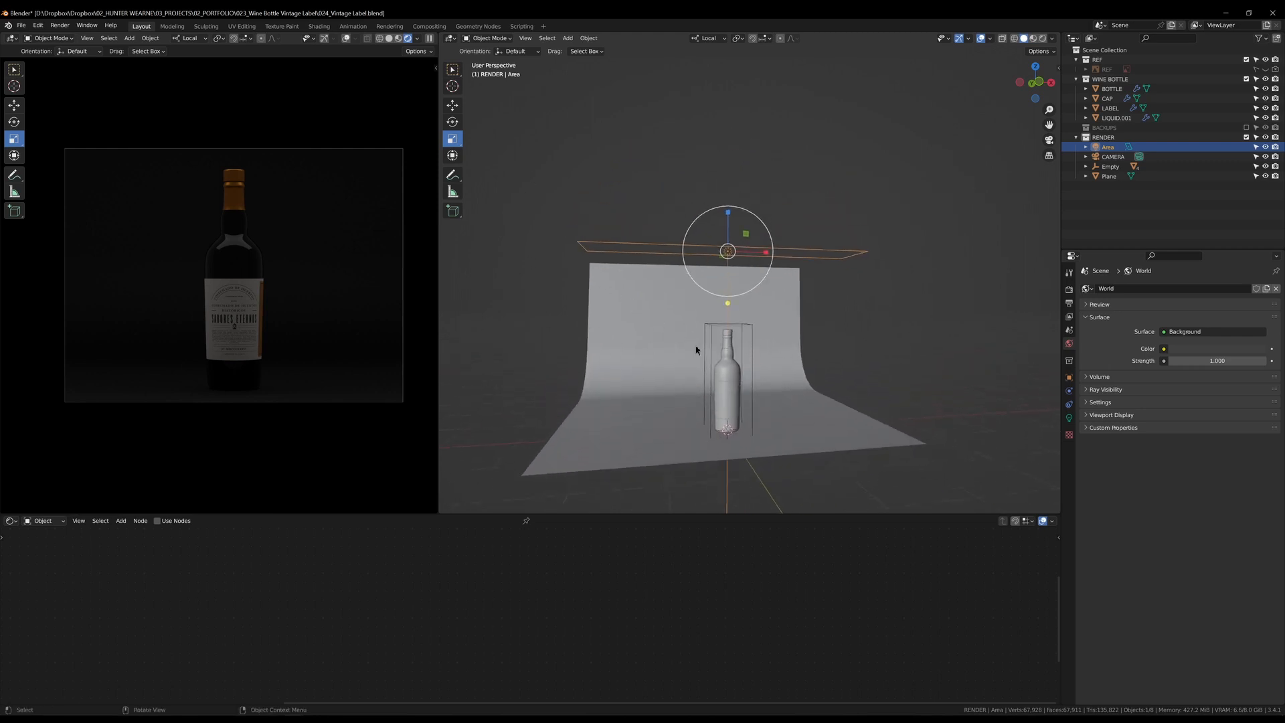
pyautogui.moveTo(769, 384)
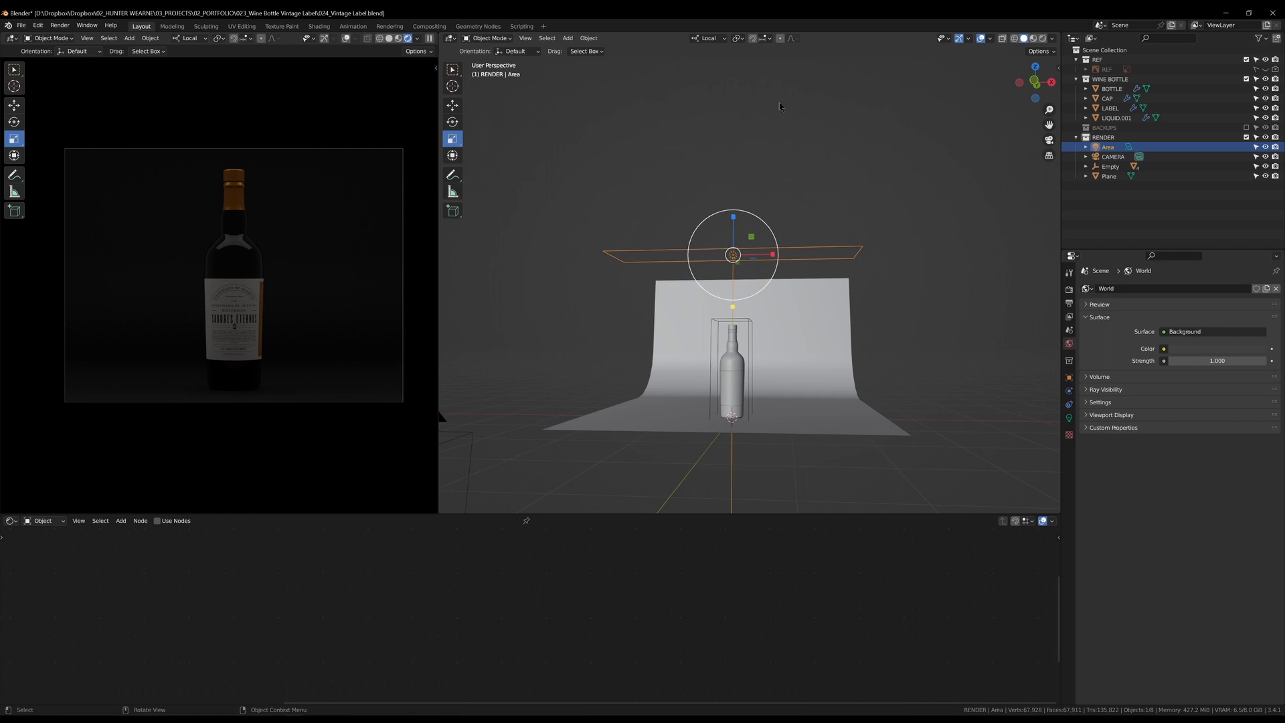
# Bring the area light down to floor level and rotate it upright beside the bottle
pyautogui.click(736, 38)
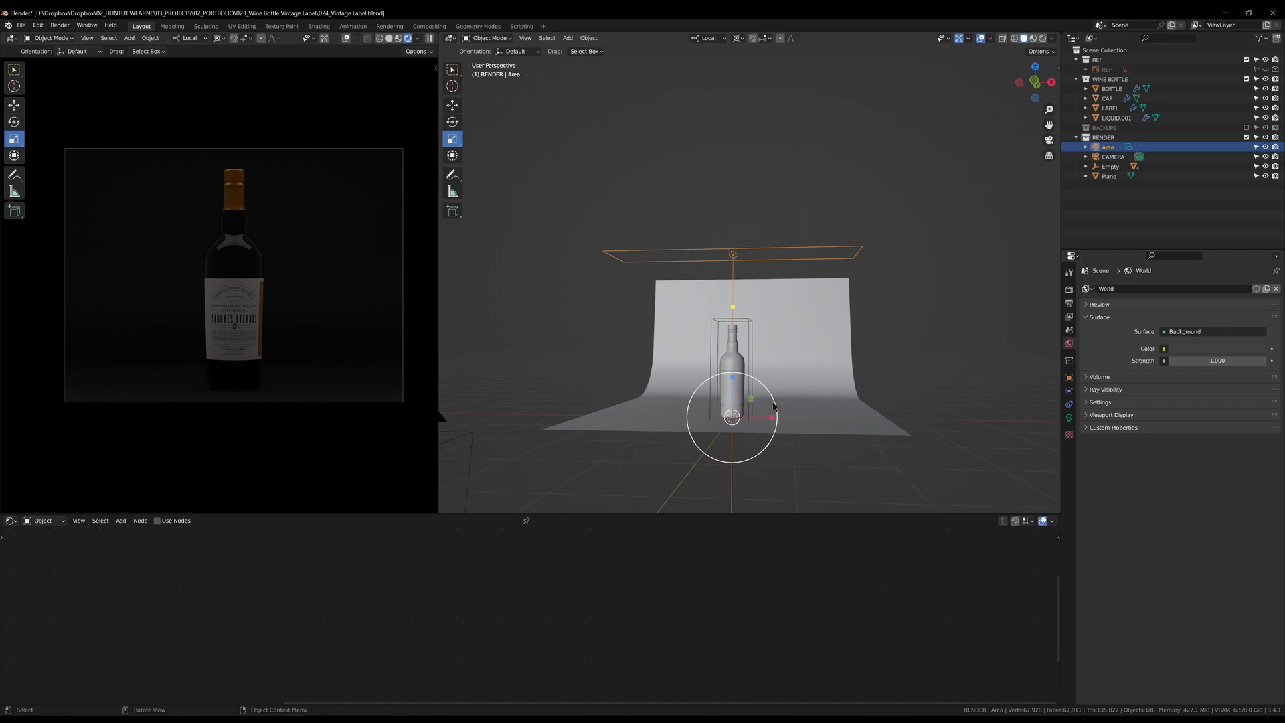
pyautogui.moveTo(733, 398); pyautogui.dragTo(752, 399)
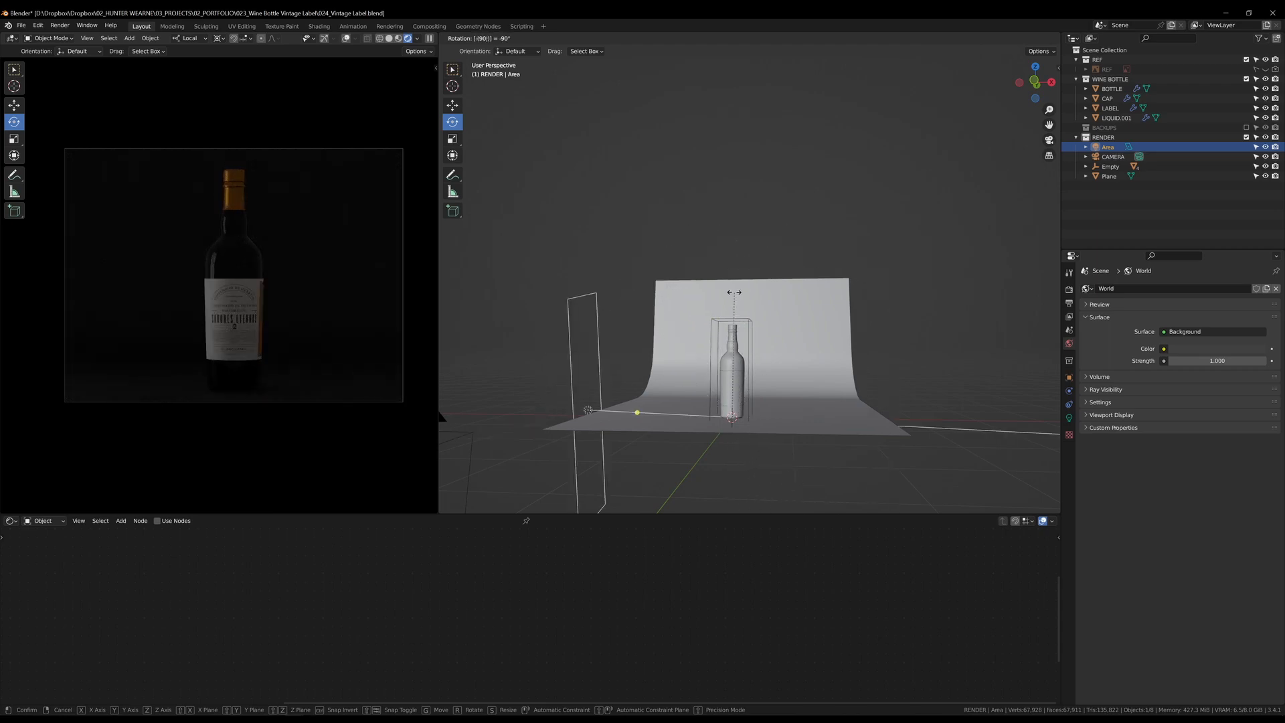
pyautogui.press('y')
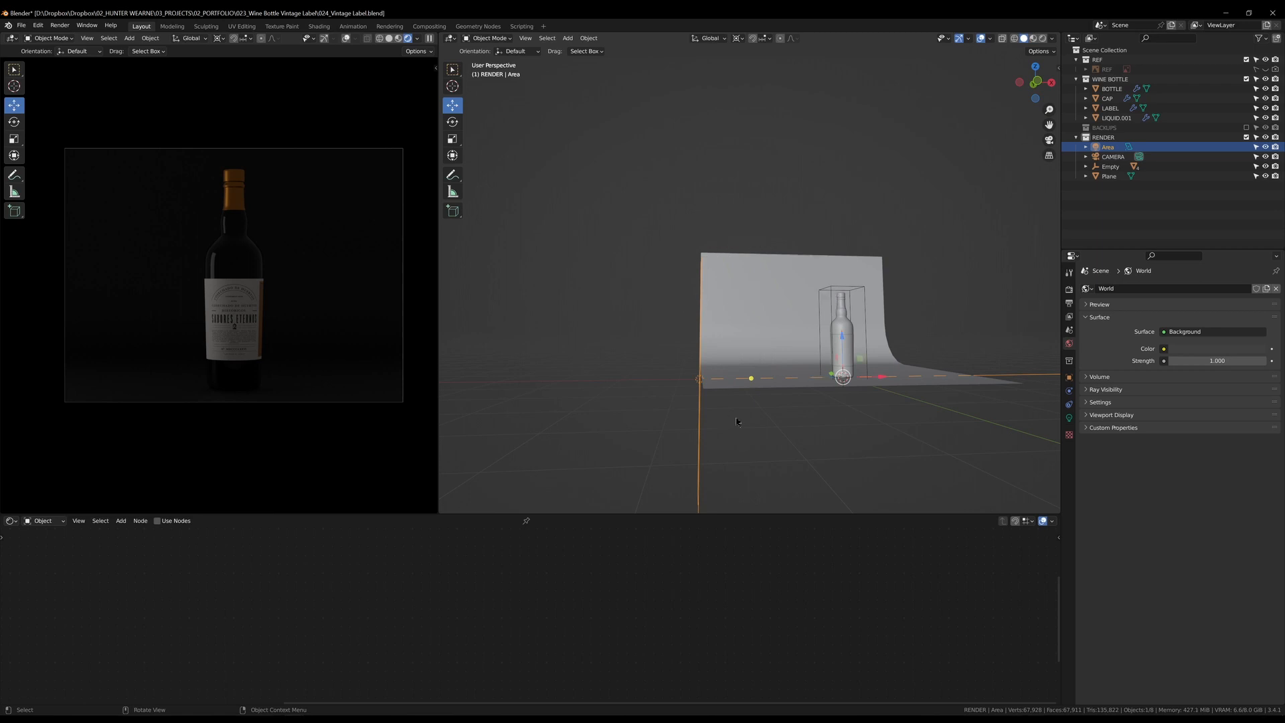
# Set the area light's power to 50 W, then select the bottle's foil cap
pyautogui.press('g')
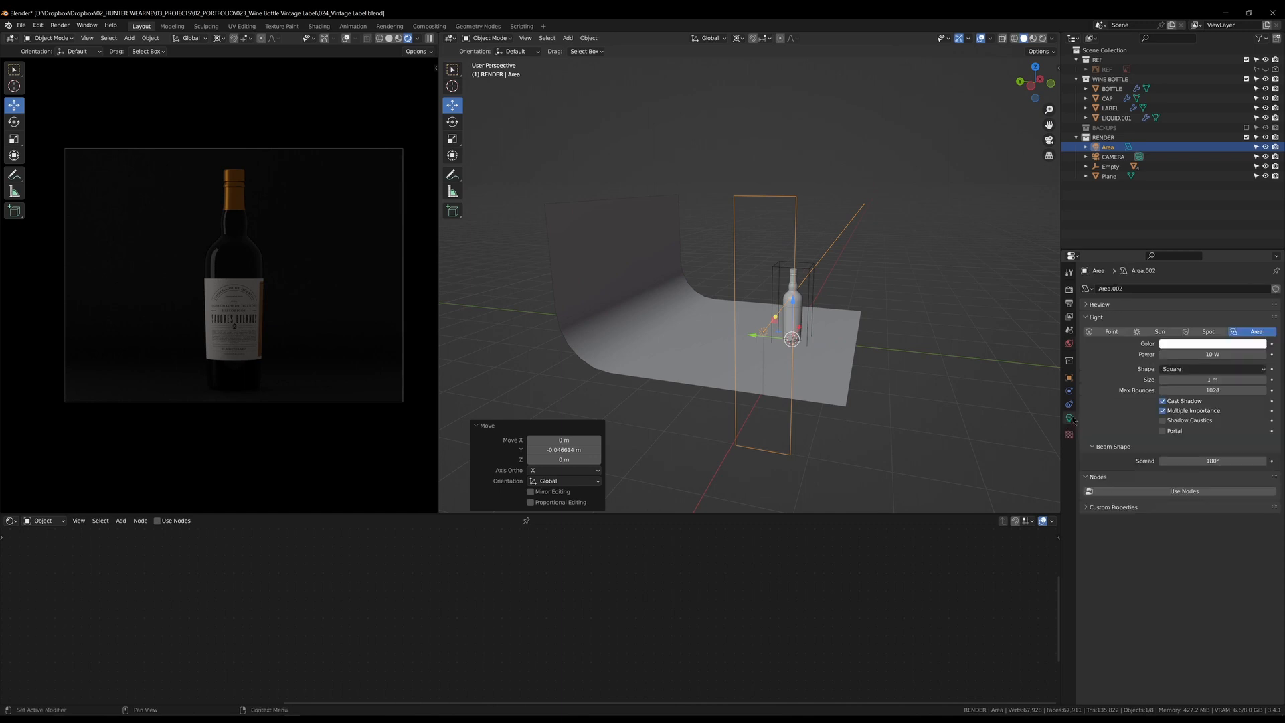
pyautogui.doubleClick(1212, 354)
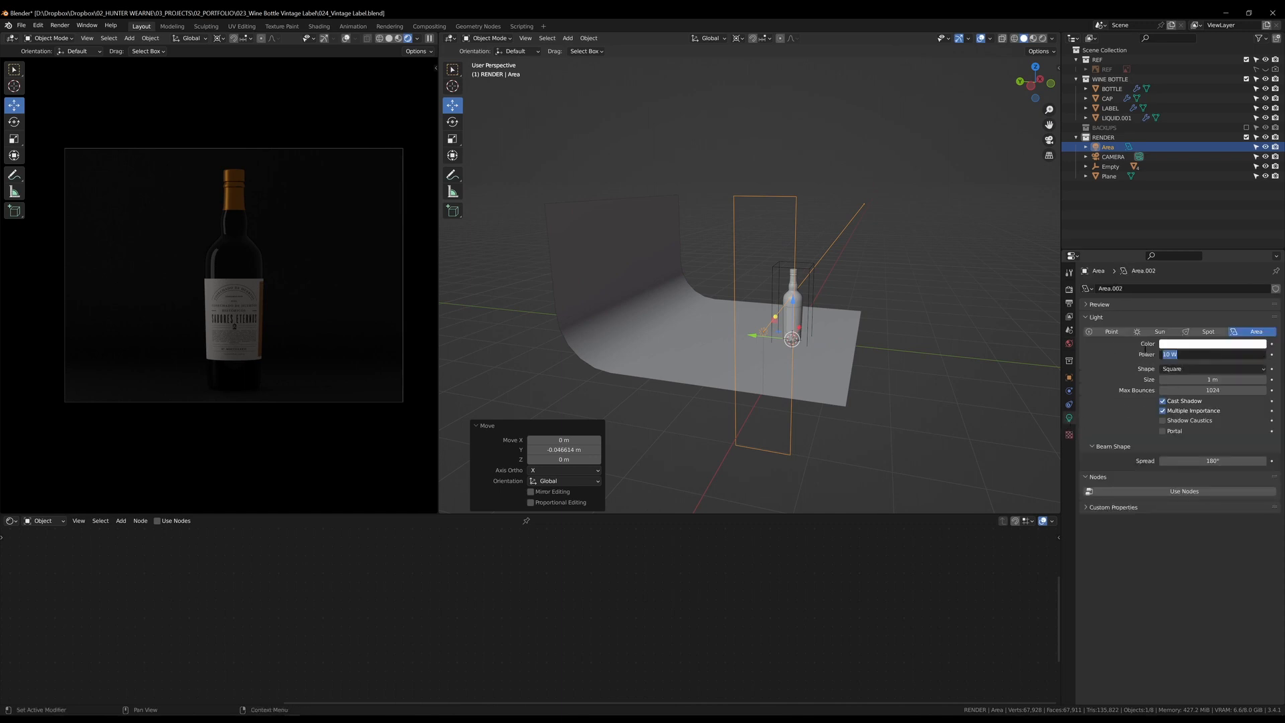
pyautogui.write('50')
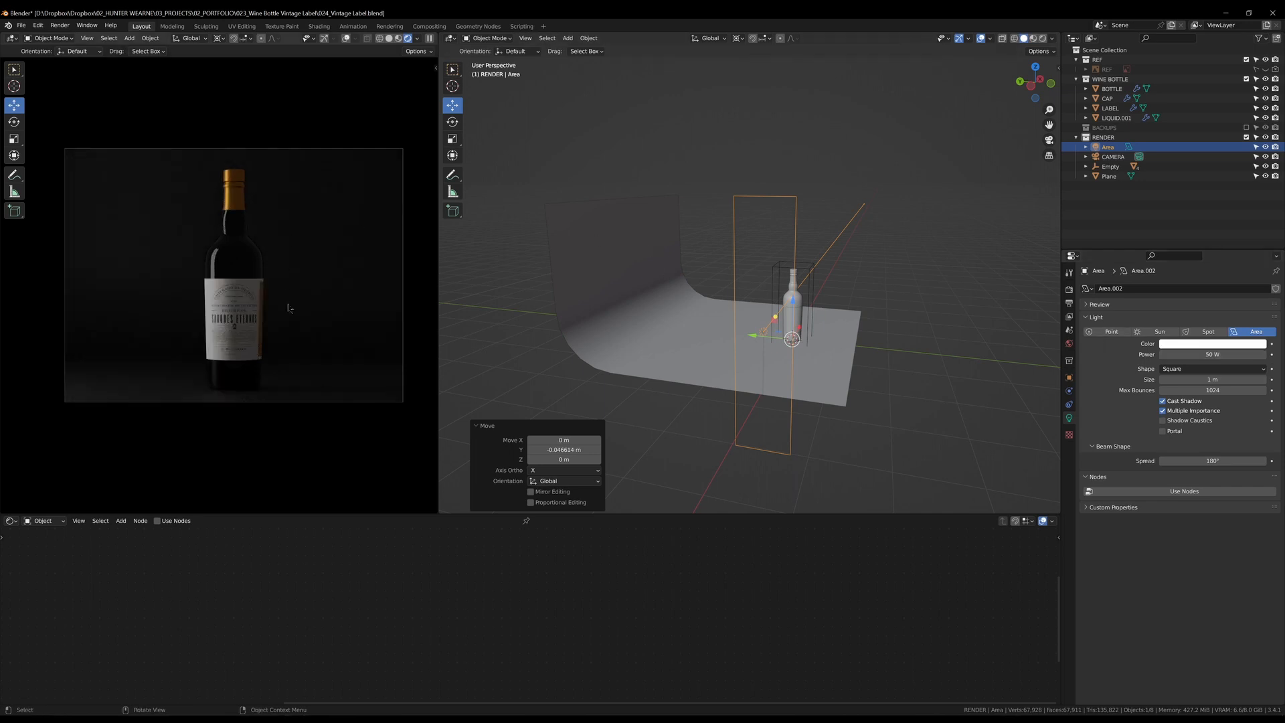
pyautogui.moveTo(886, 348)
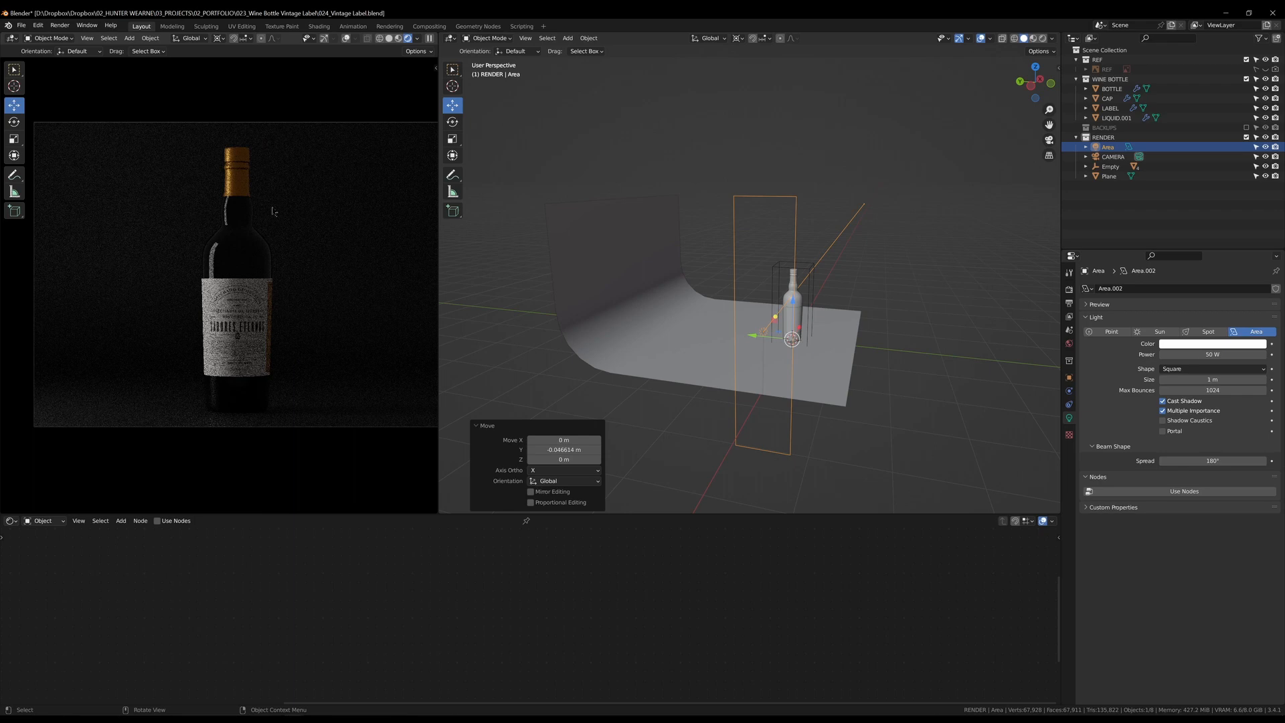
pyautogui.click(1108, 98)
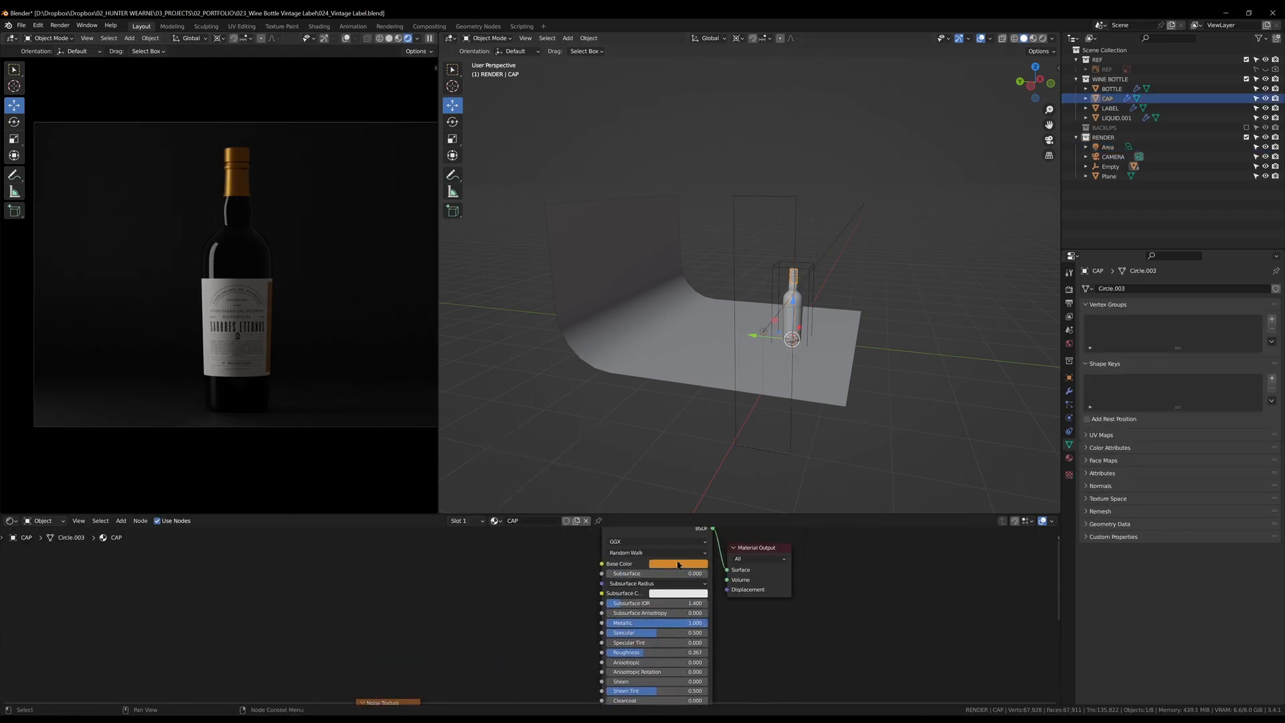
# Select the area light again to duplicate it as Area.001
pyautogui.click(676, 563)
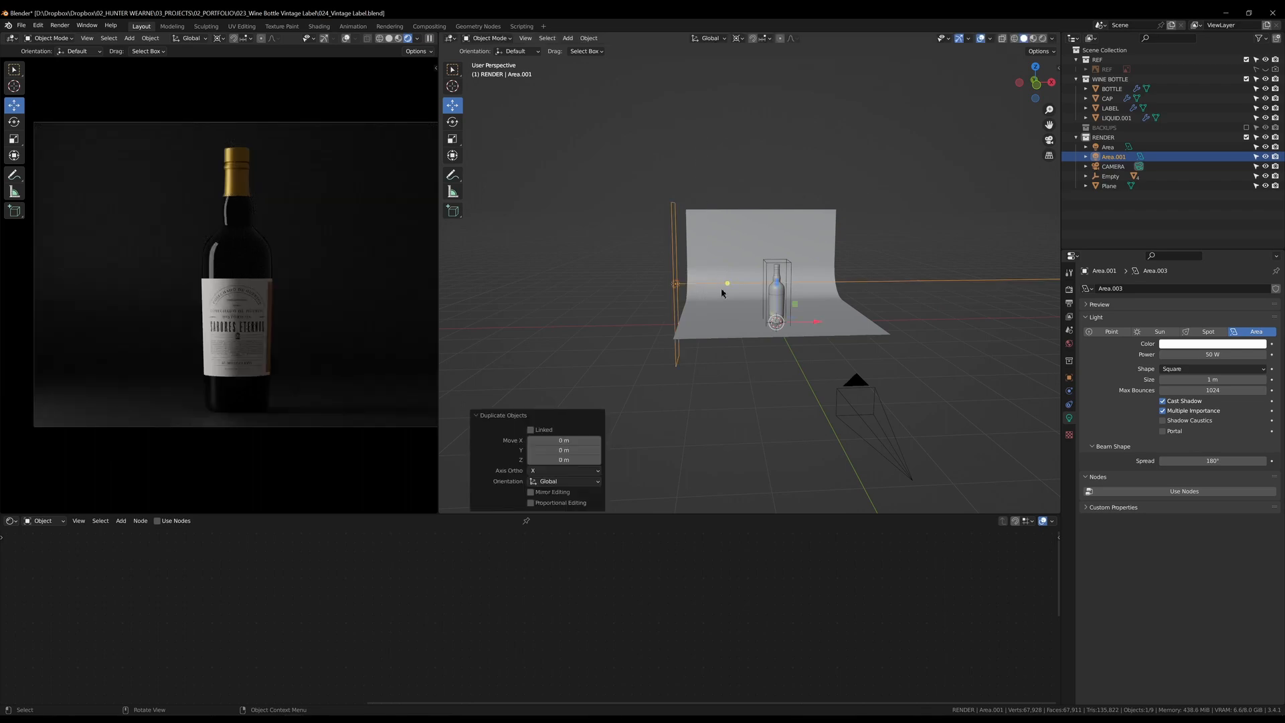
pyautogui.moveTo(748, 402)
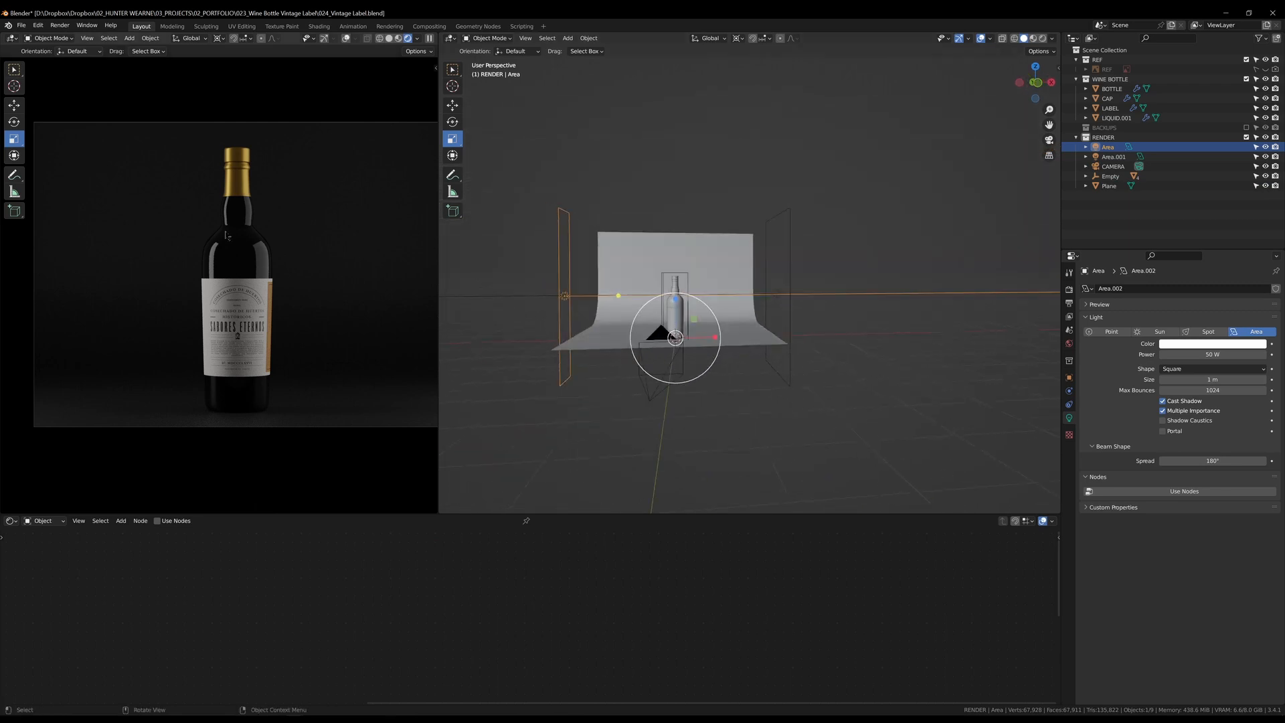
pyautogui.moveTo(207, 369)
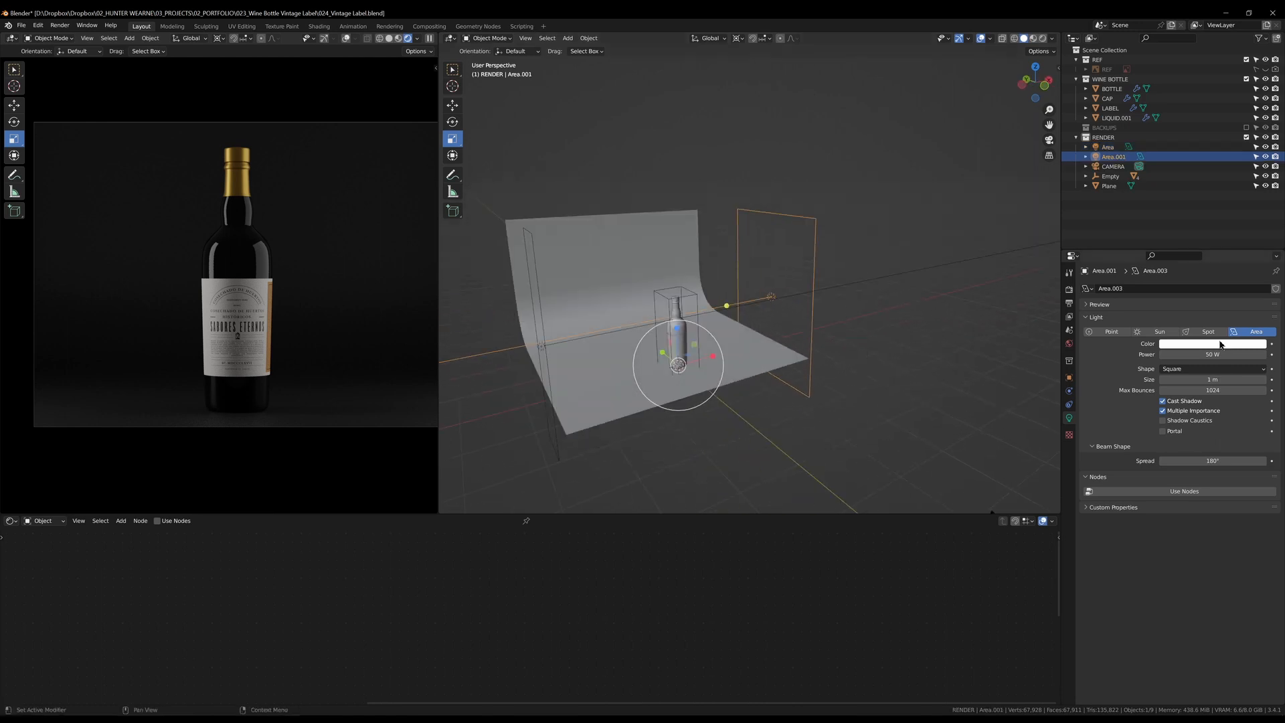
# Set the second light to 250 W, enlarge it slightly, and start renaming
pyautogui.doubleClick(1212, 354)
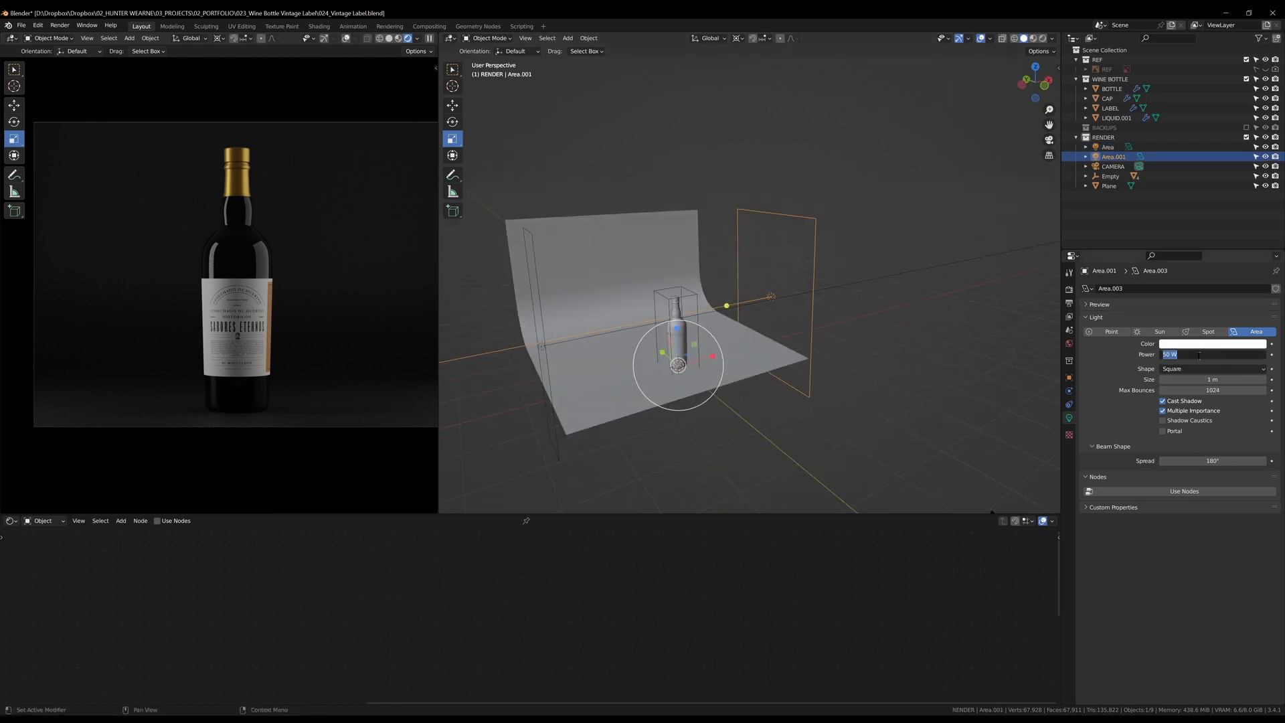
pyautogui.write('250')
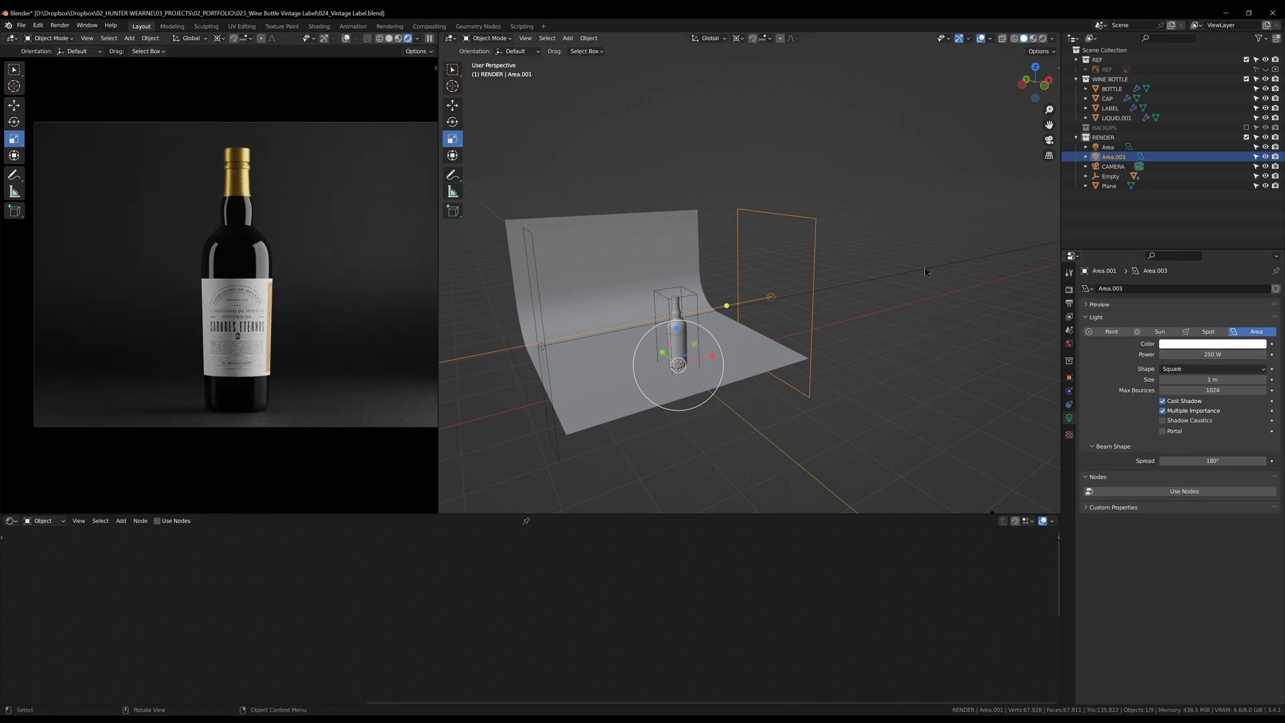
pyautogui.press('r')
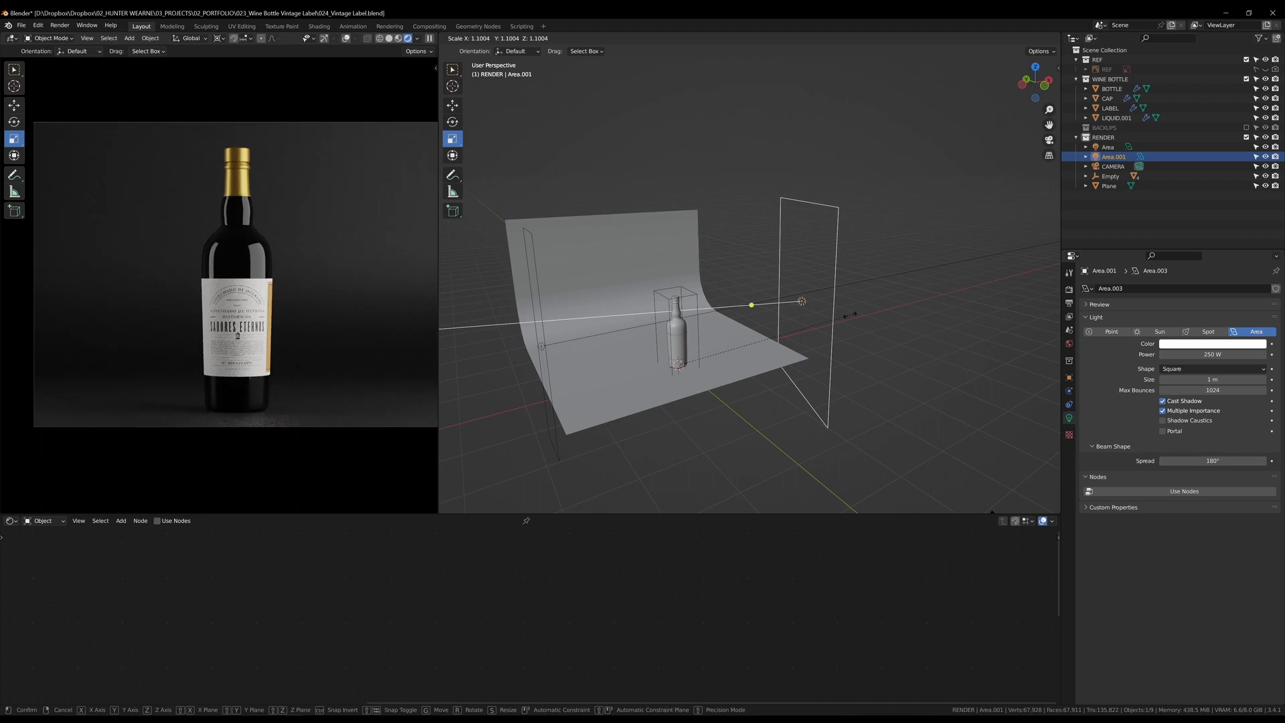
pyautogui.click(676, 364)
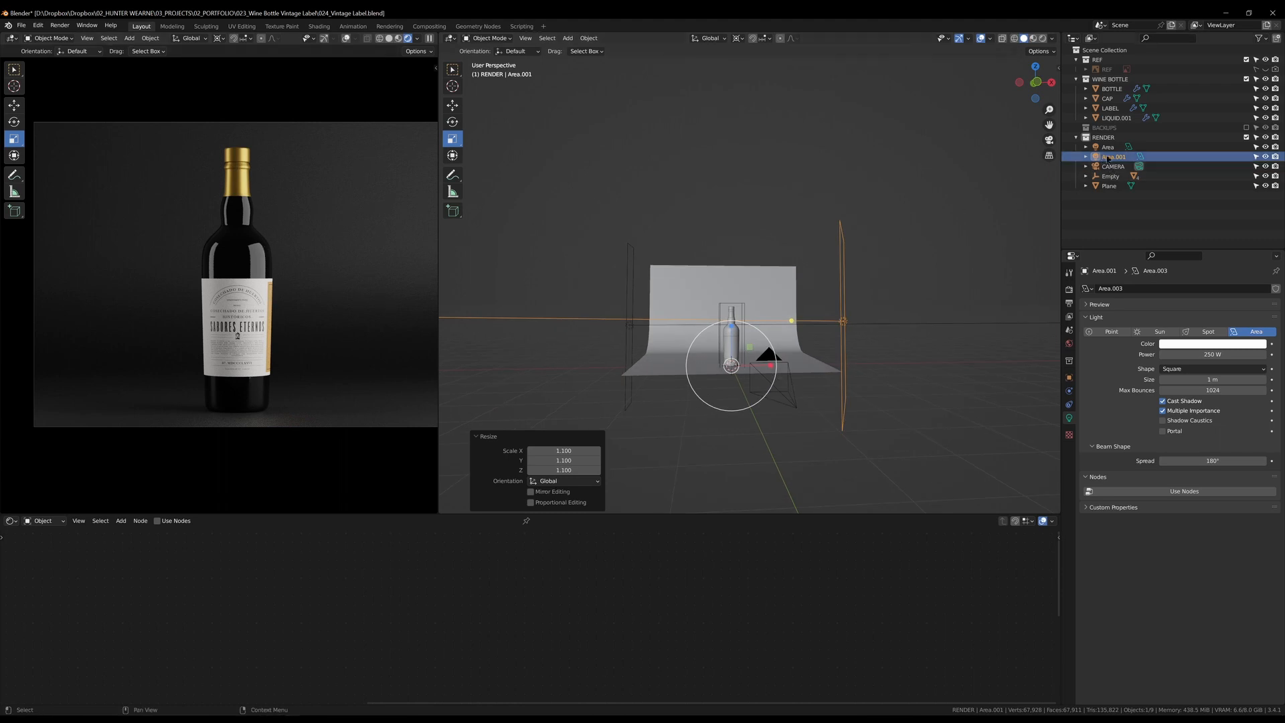
pyautogui.doubleClick(1110, 157)
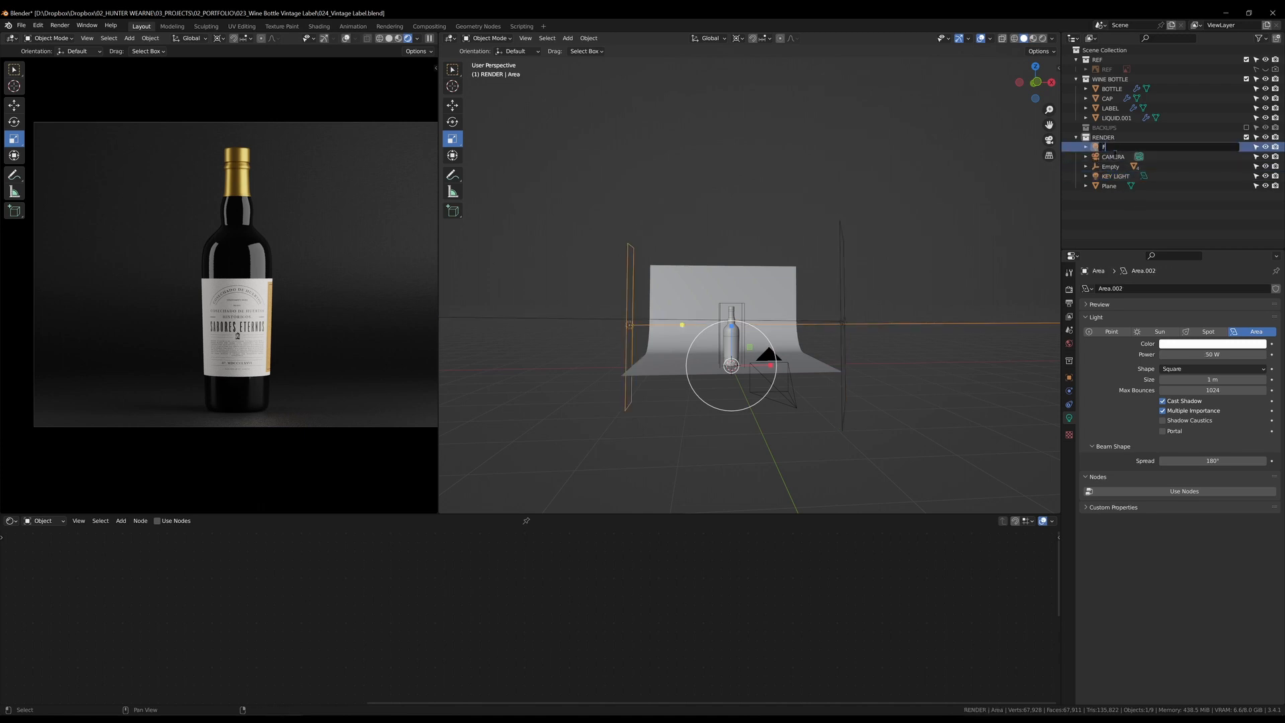
# Type 'FILL L' to rename the first area light FILL LIGHT
pyautogui.write('FILL LIGHT')
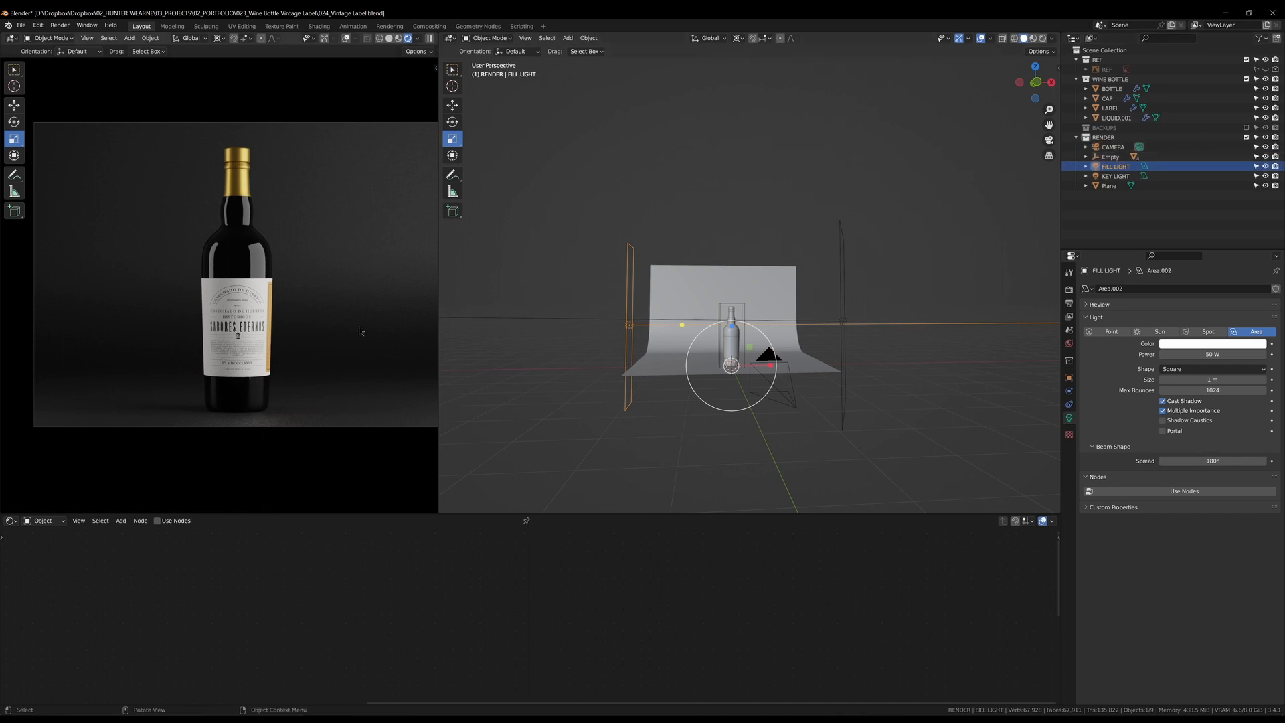
pyautogui.moveTo(620, 407)
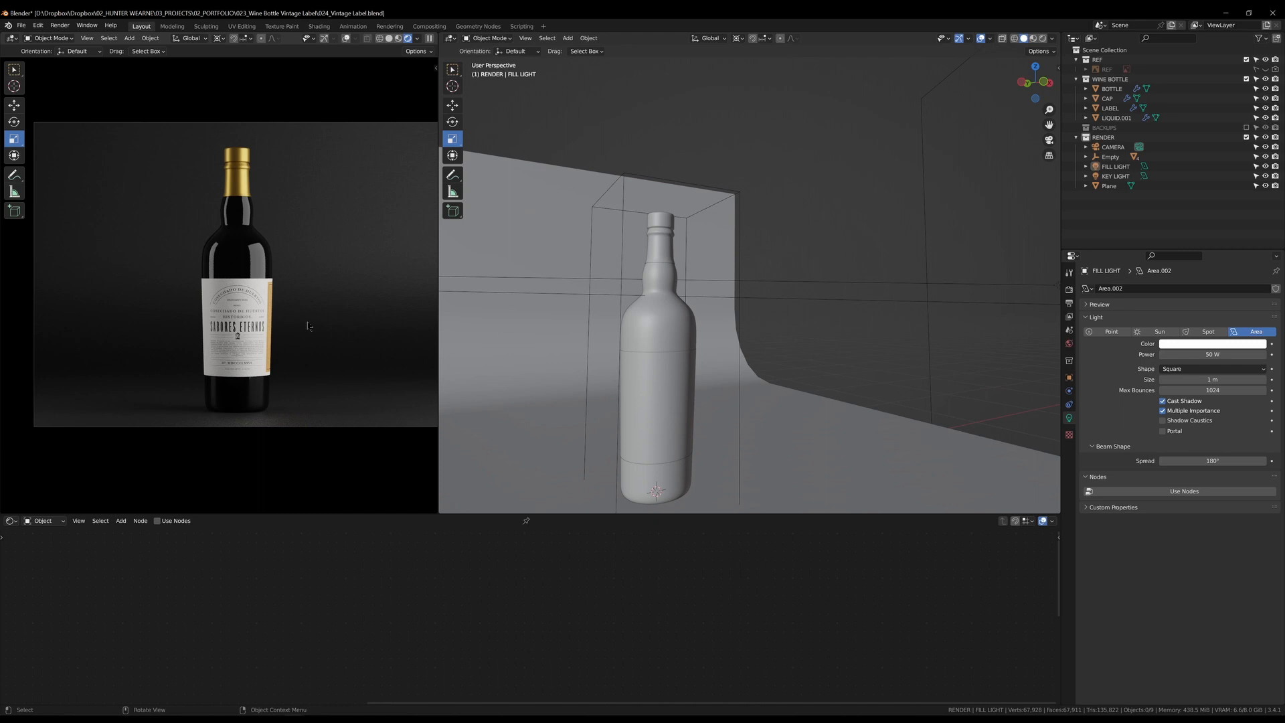
pyautogui.moveTo(610, 364)
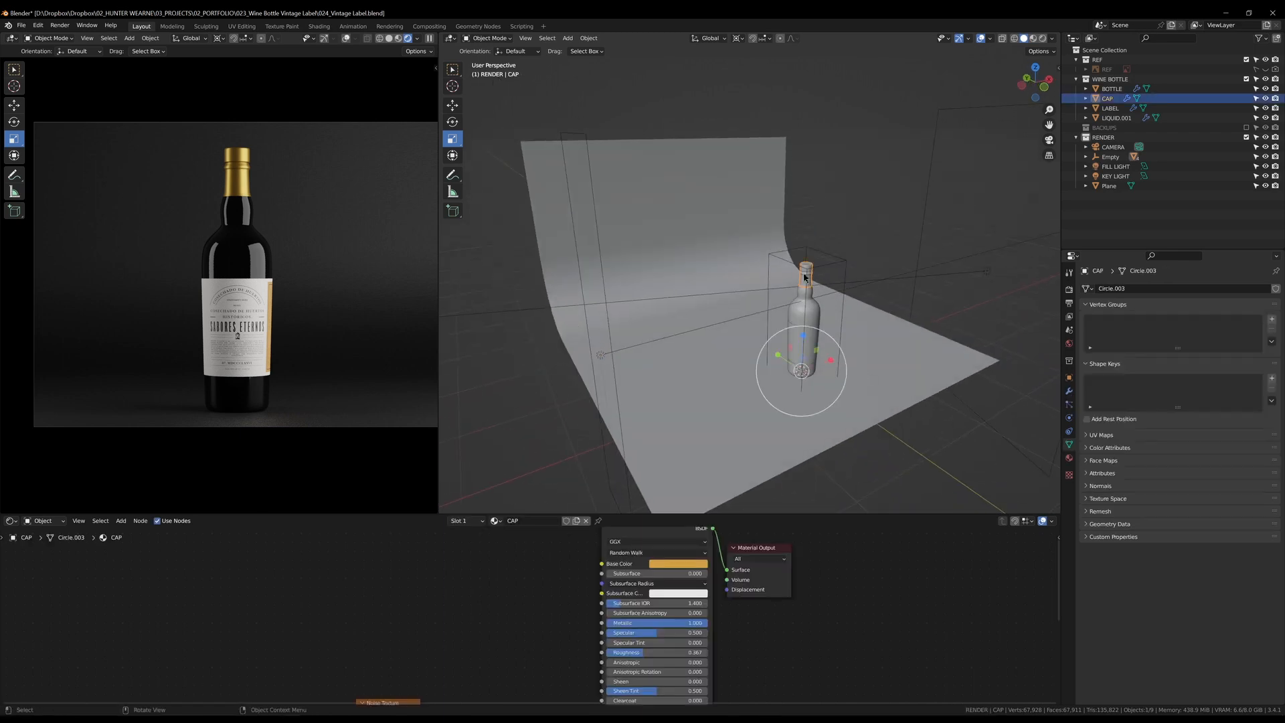
# Select the bottle, duplicate it with its parts, and move the copy alongside
pyautogui.click(1109, 157)
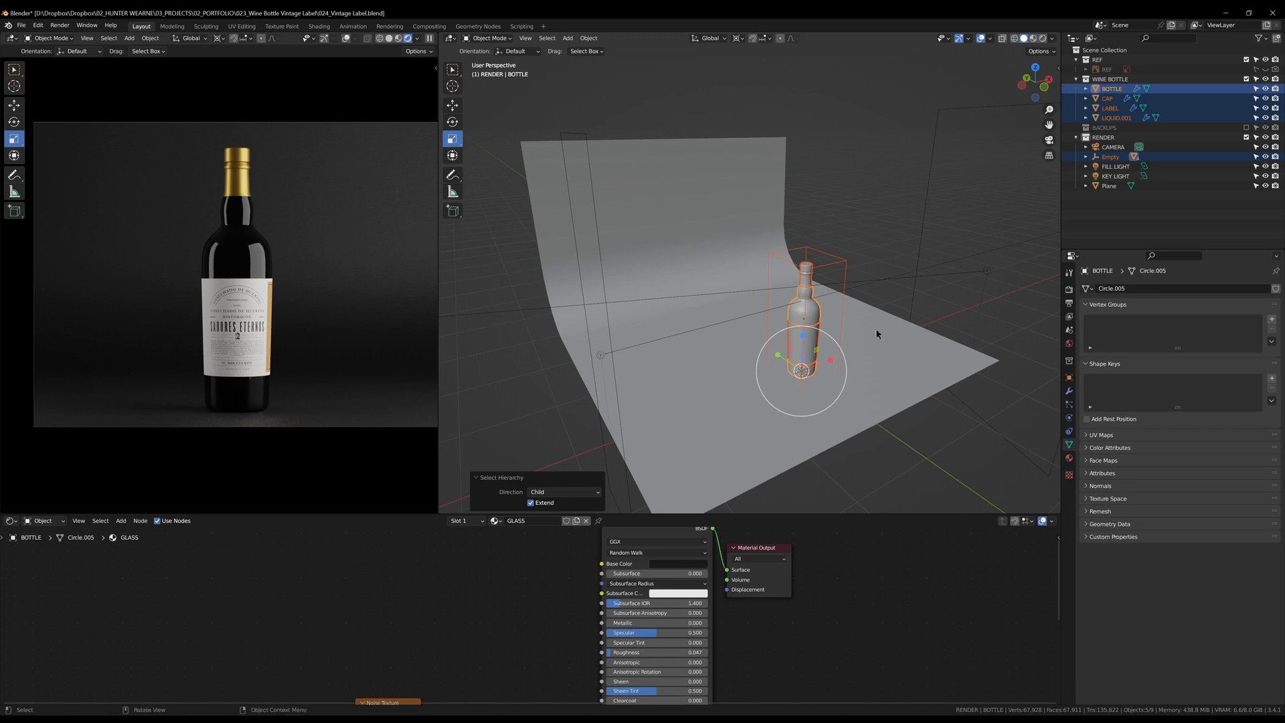
pyautogui.moveTo(868, 330)
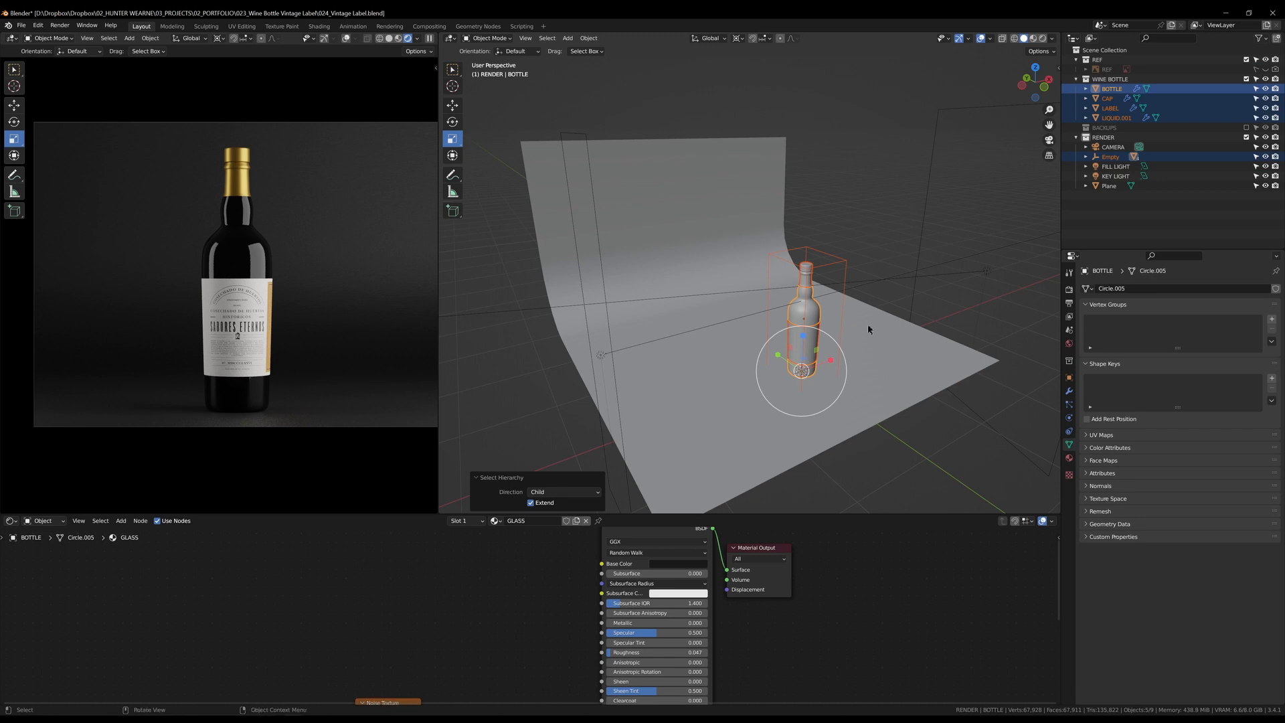
pyautogui.press('KP_7')
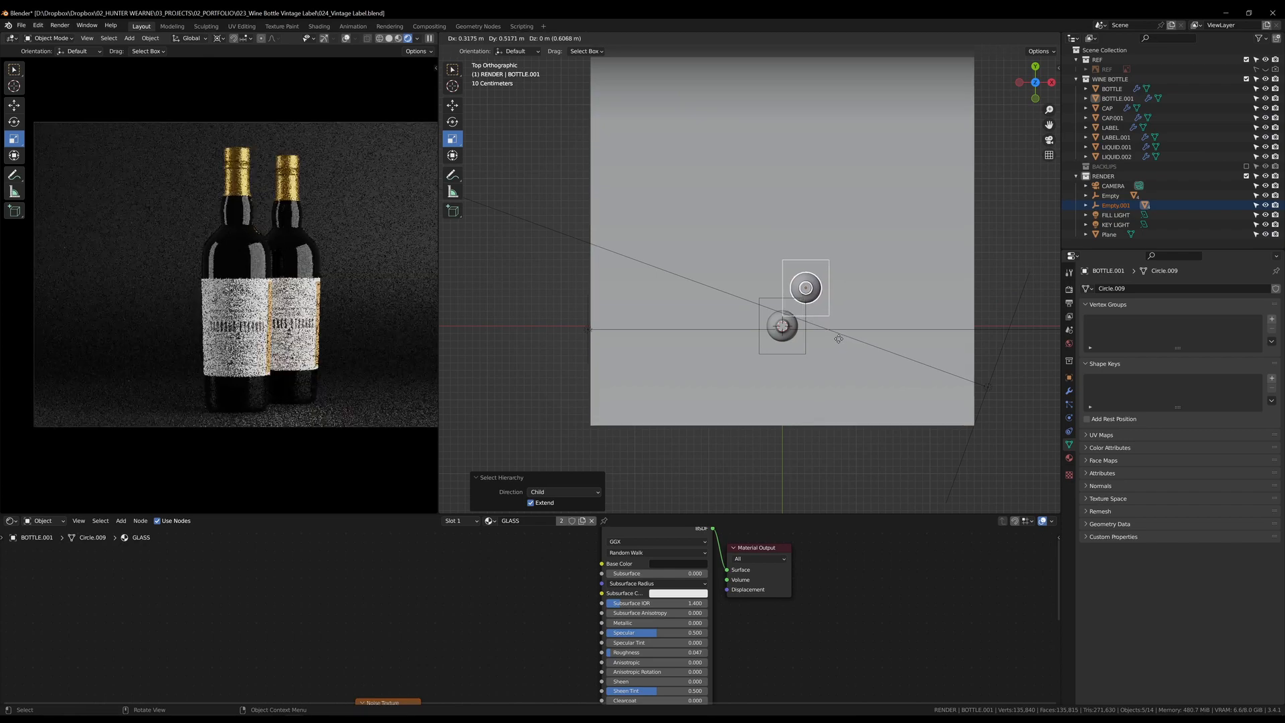
pyautogui.moveTo(804, 287); pyautogui.dragTo(818, 278)
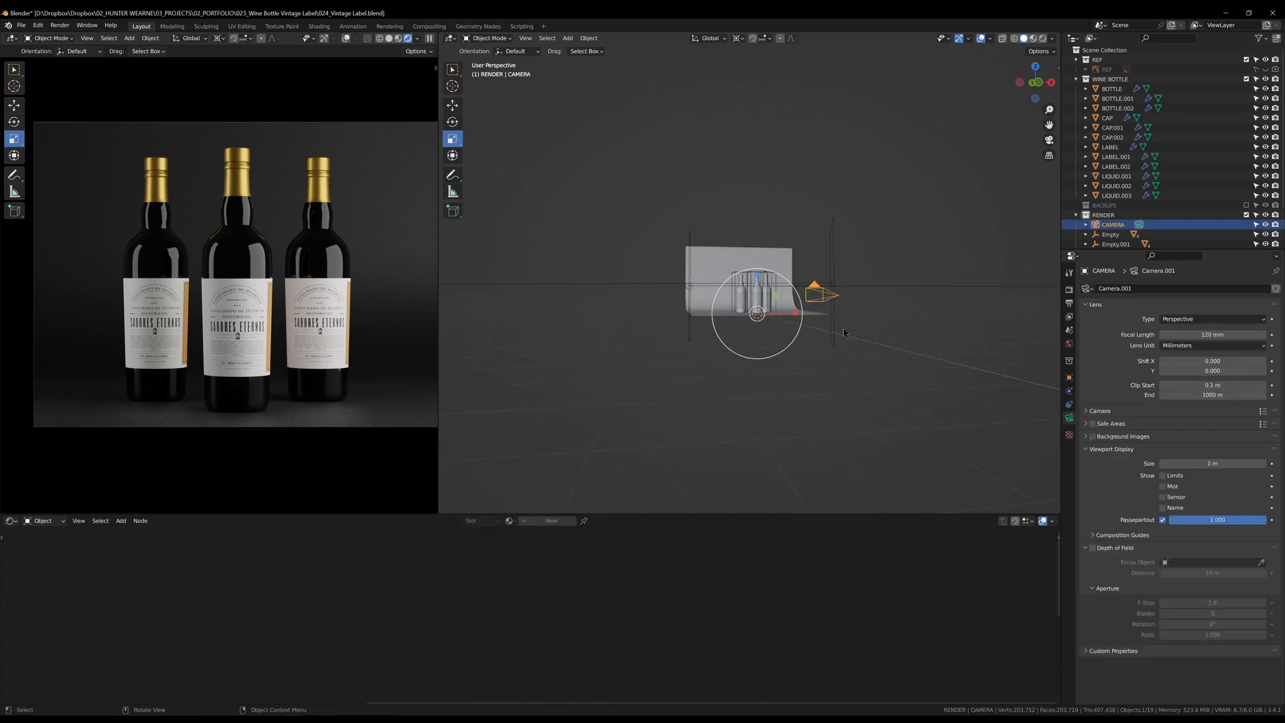
pyautogui.moveTo(727, 371)
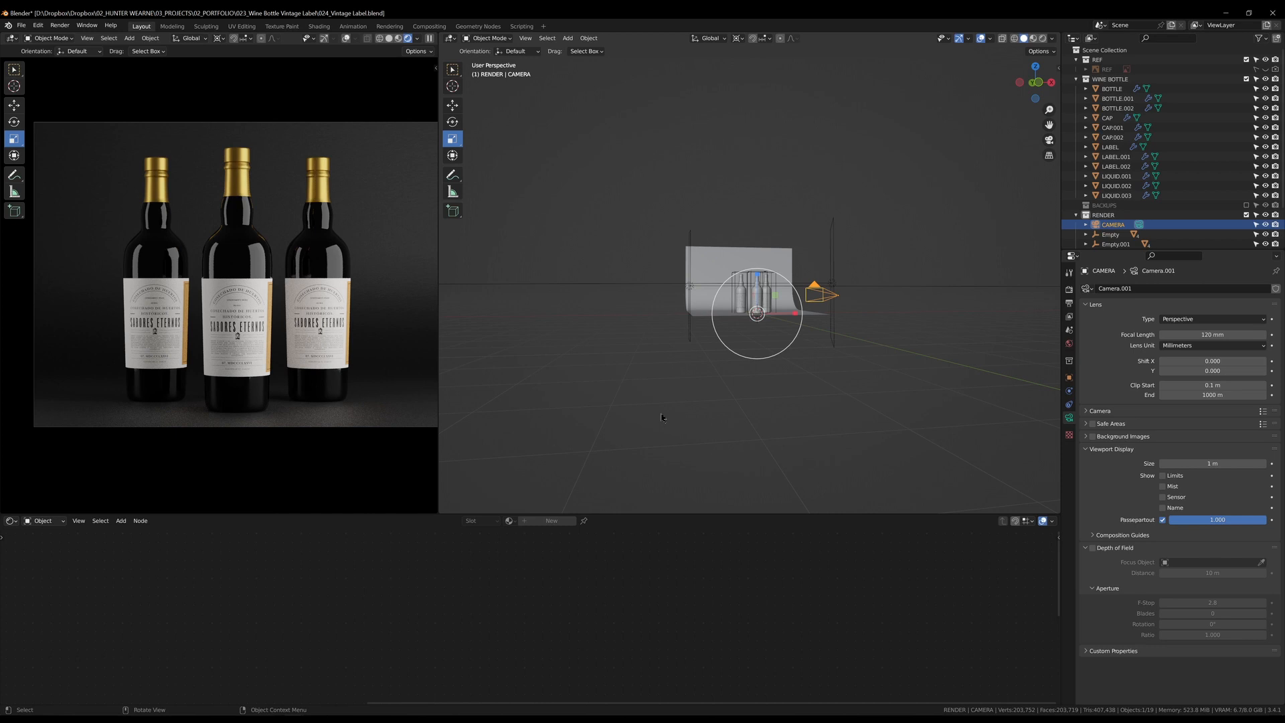
pyautogui.moveTo(671, 406)
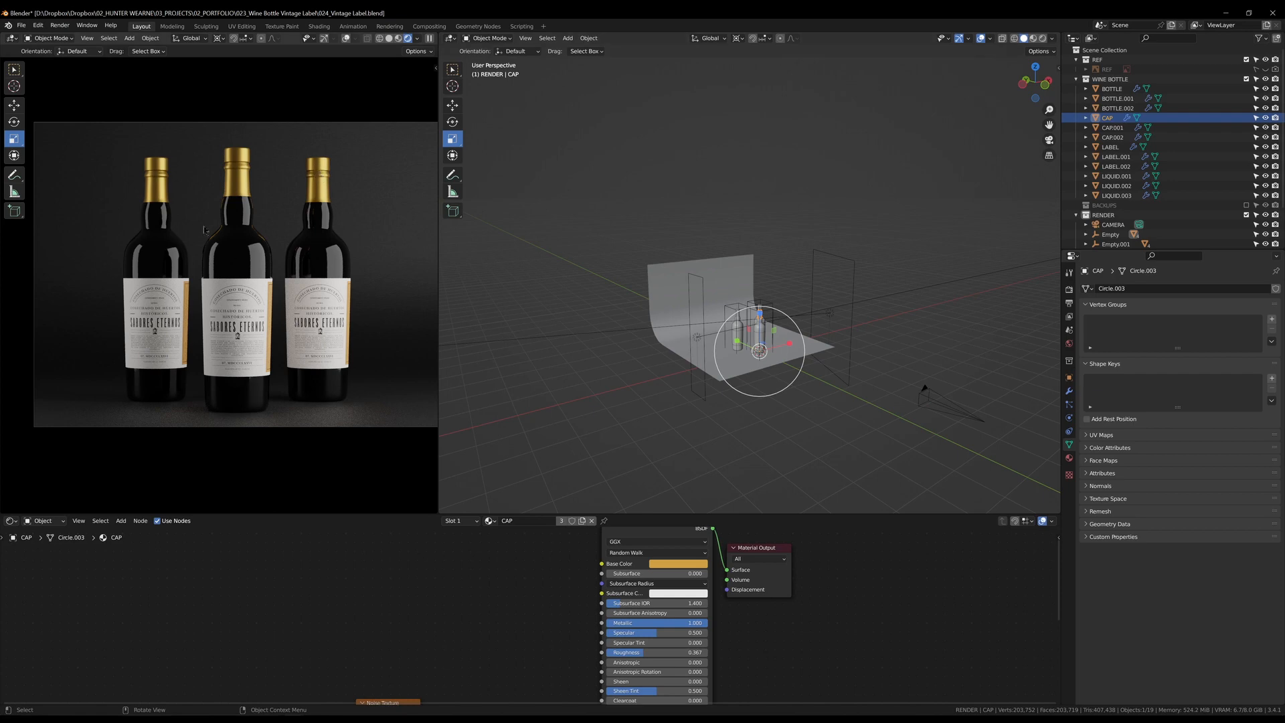
pyautogui.moveTo(164, 193)
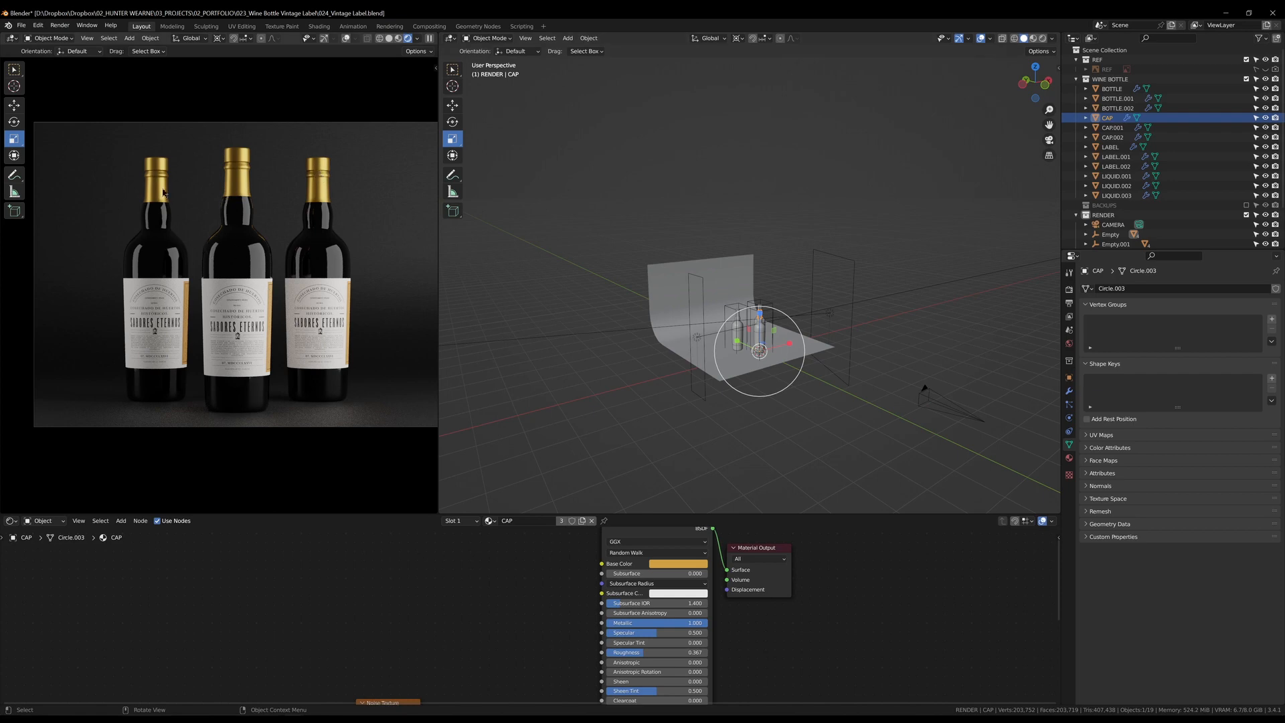
# Select CAP.002 to show its bump material nodes and orbit around the bottles
pyautogui.click(1112, 137)
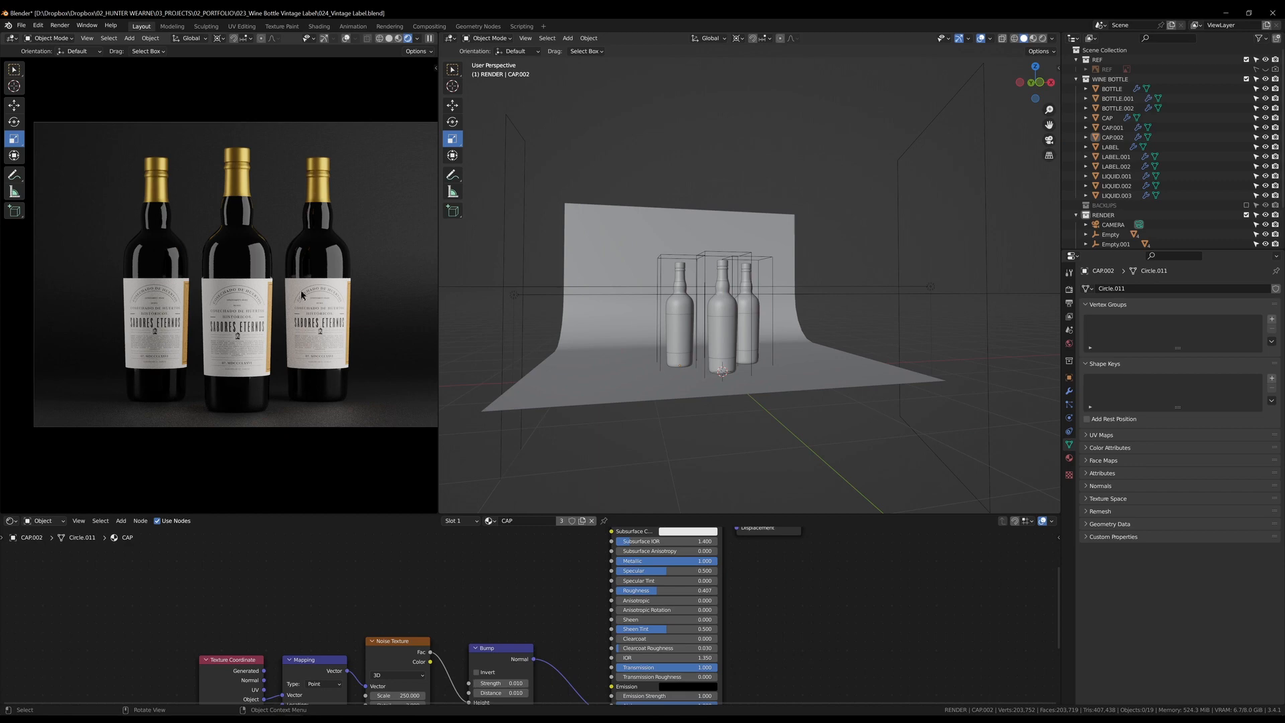
pyautogui.moveTo(950, 271)
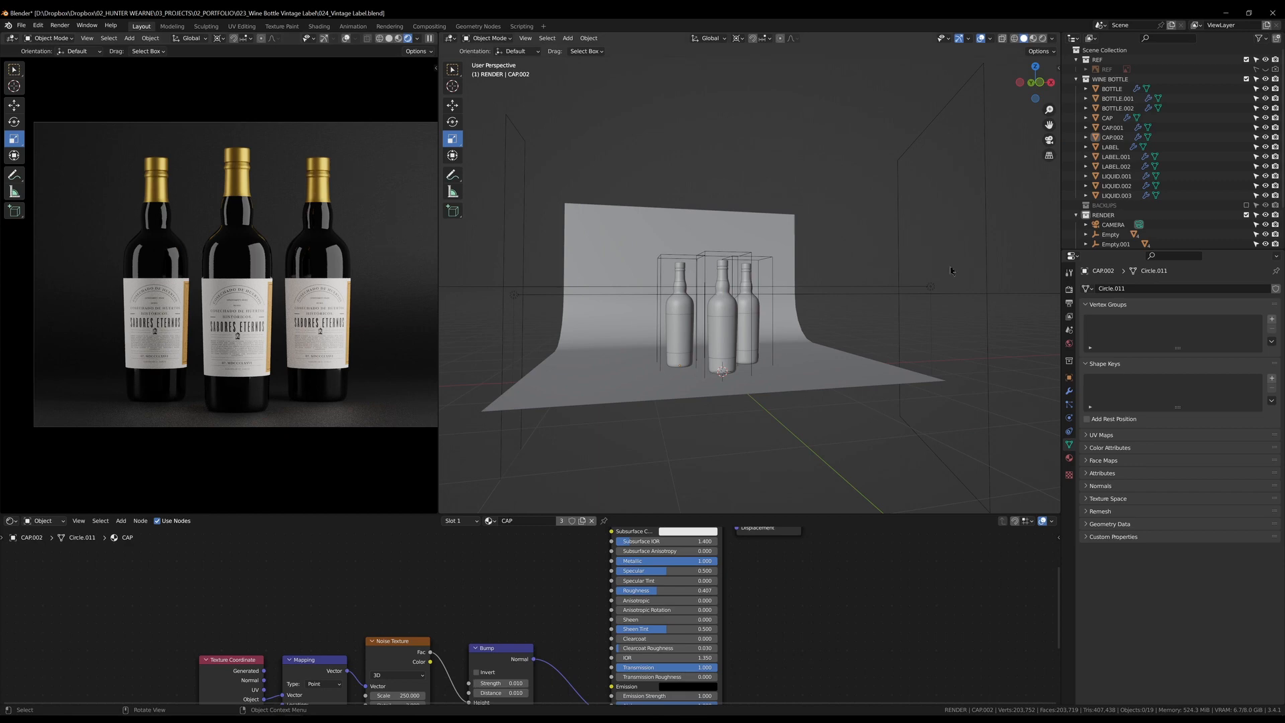
pyautogui.moveTo(937, 291)
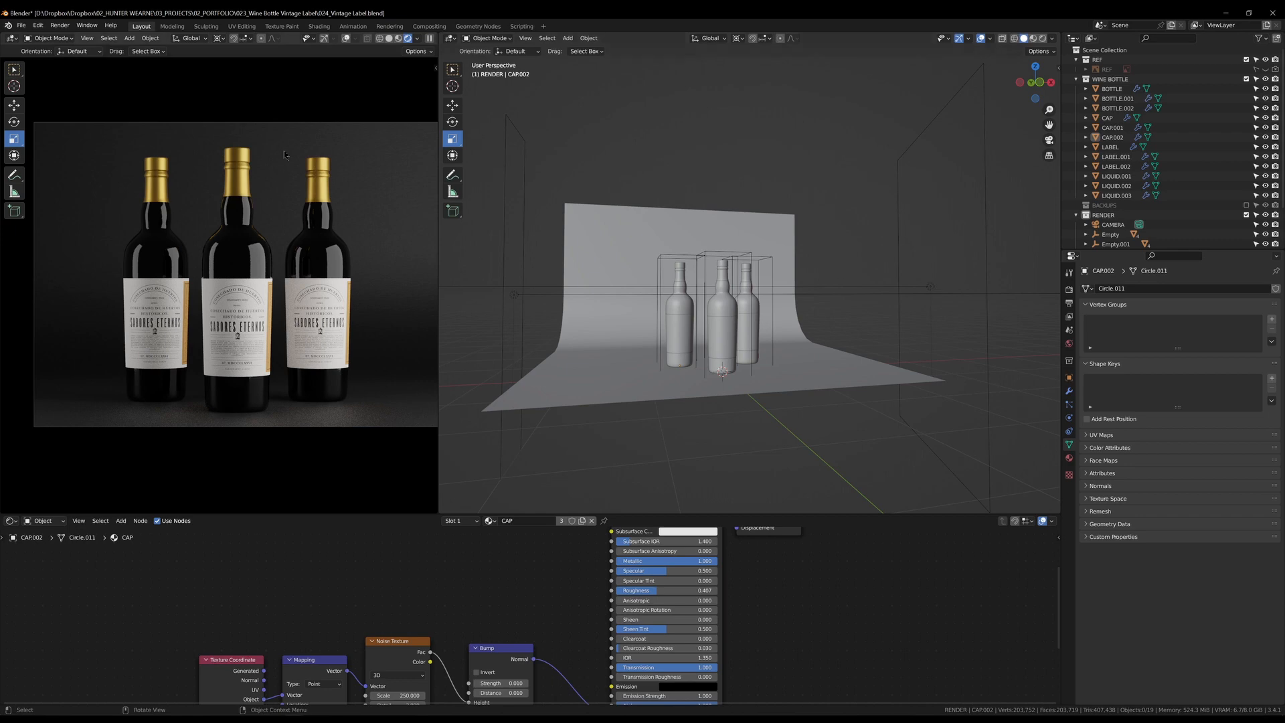
pyautogui.moveTo(830, 233)
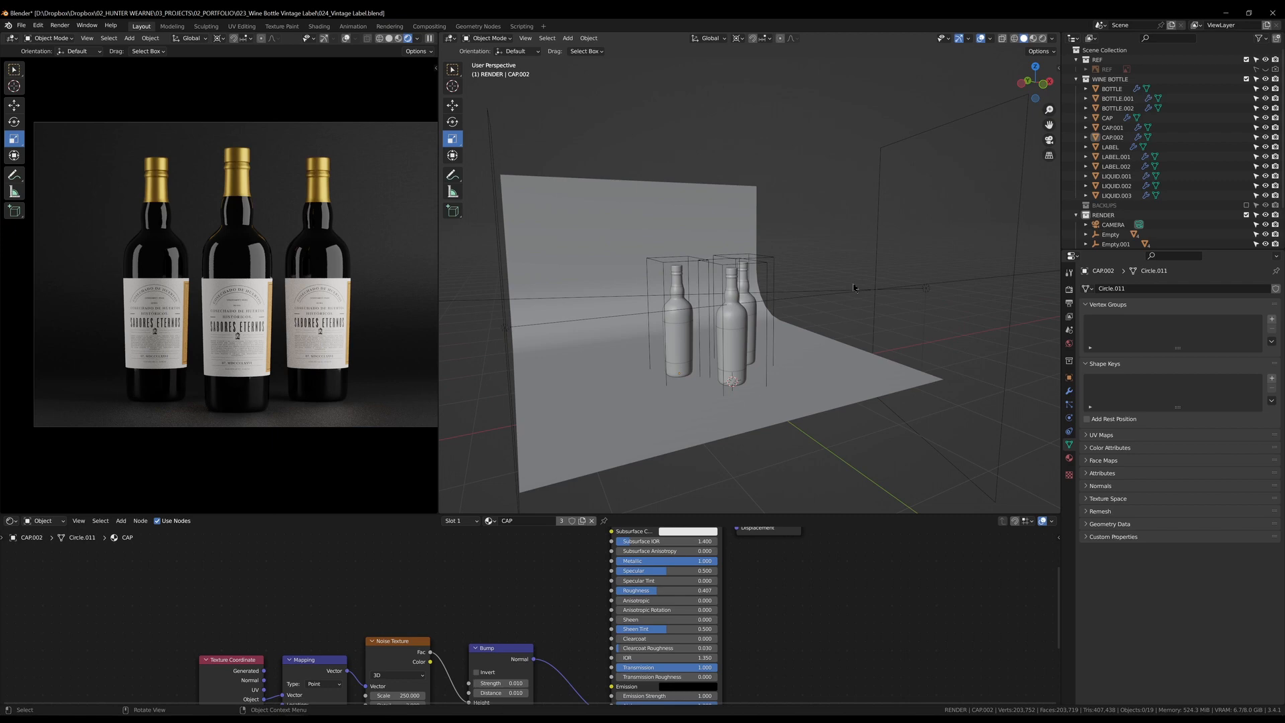
pyautogui.moveTo(814, 322)
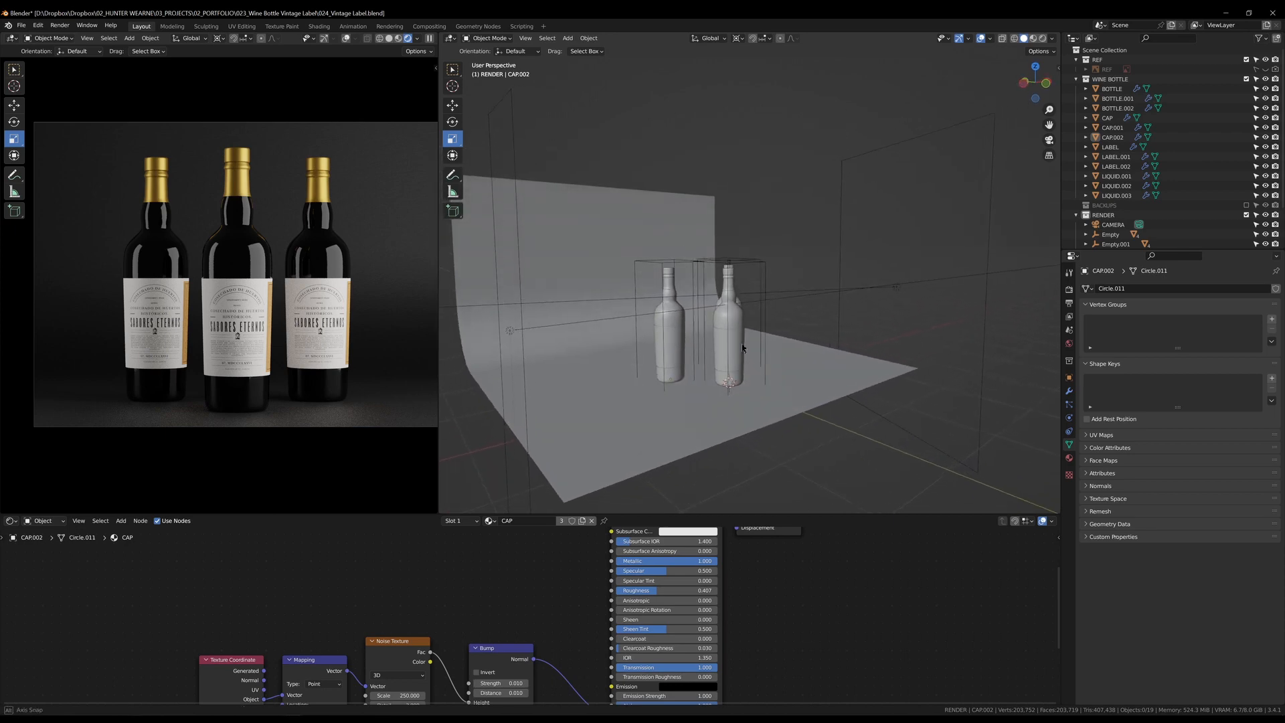
pyautogui.moveTo(742, 348); pyautogui.dragTo(676, 310)
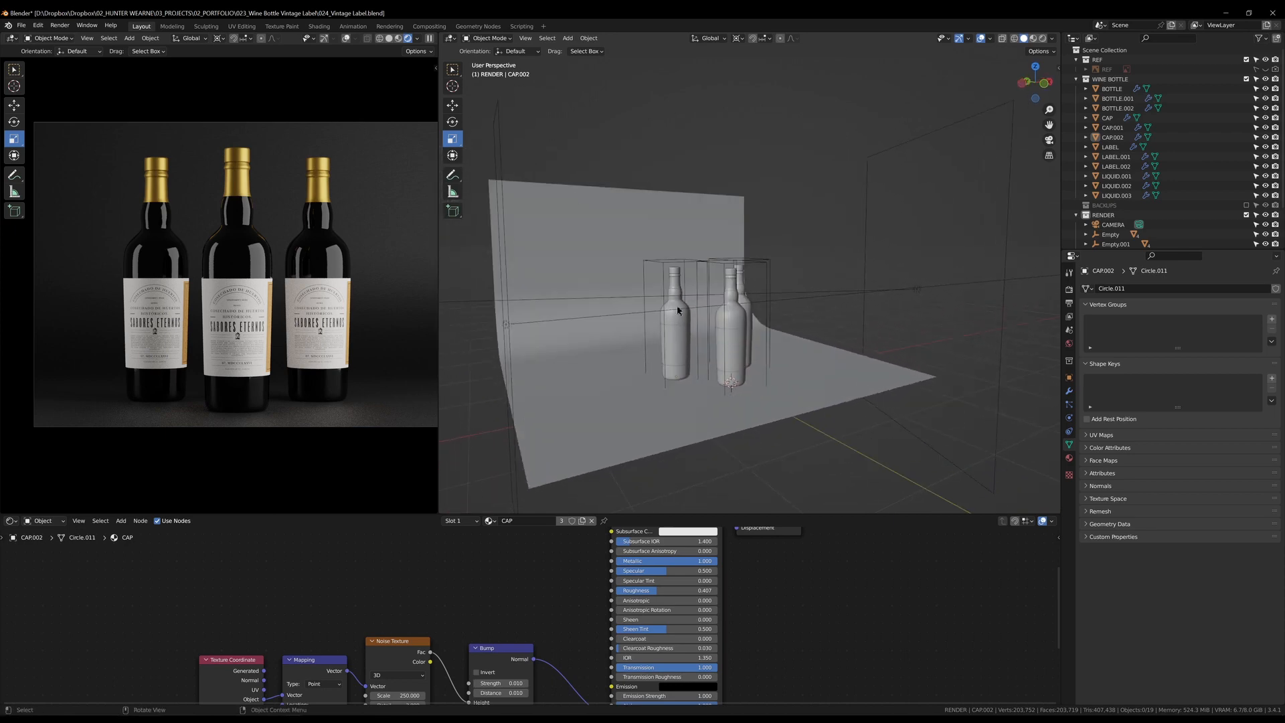